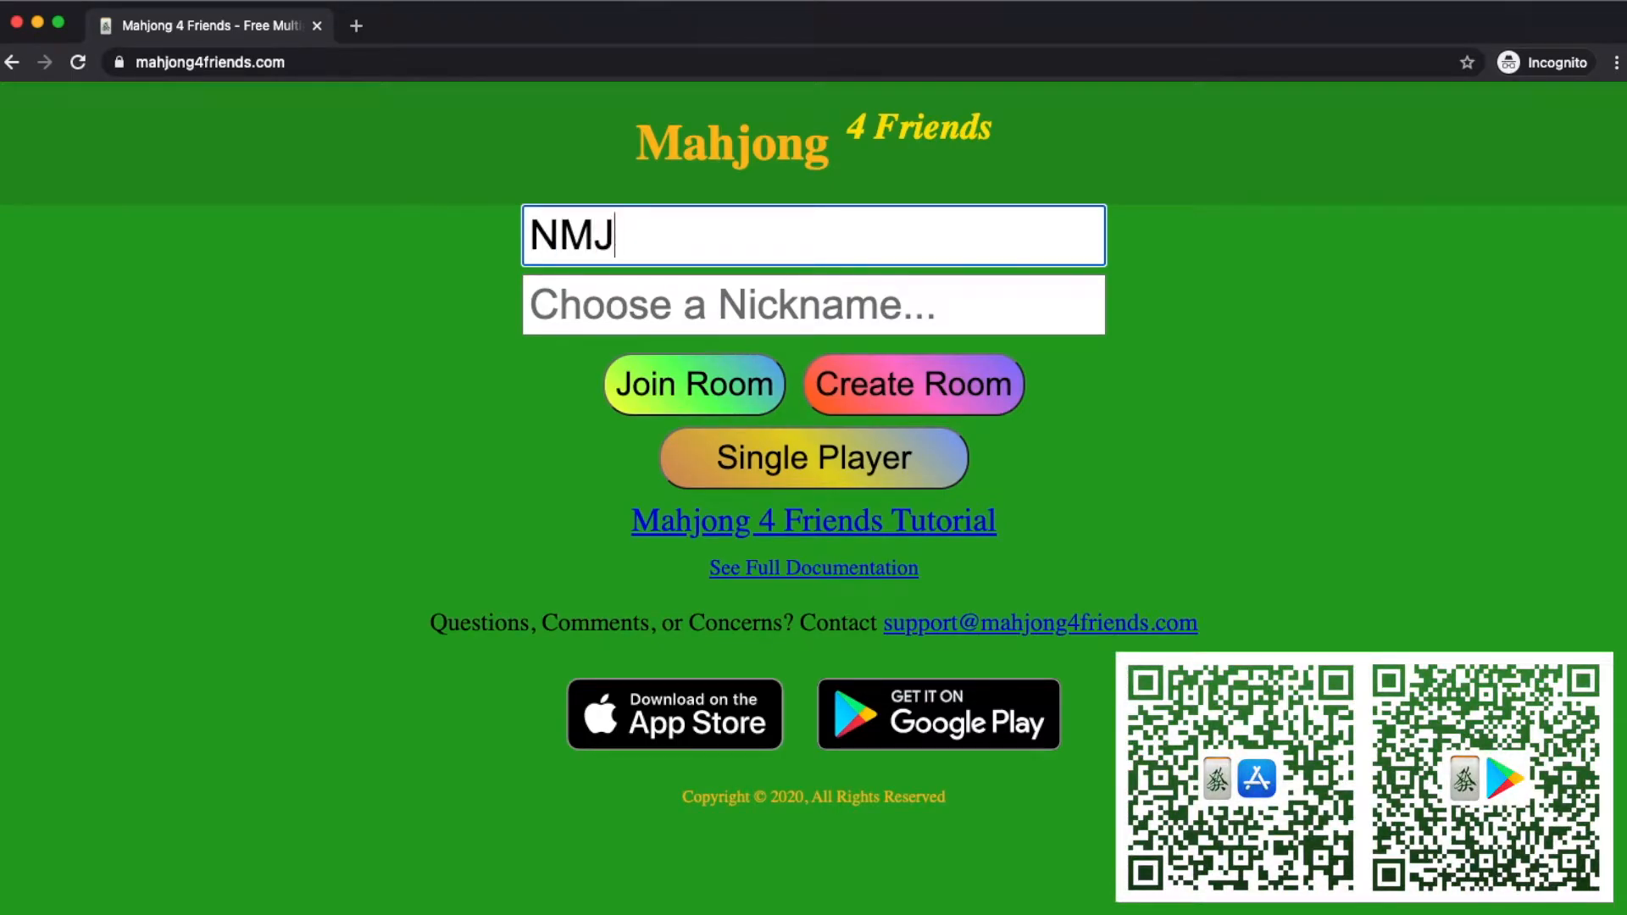
- Finish the room name as NMJL21 and fill in the nickname Ruth
{"action": "type", "text": "L21"}
{"action": "left_click", "coordinate": [813, 304]}
{"action": "type", "text": "Ruth"}
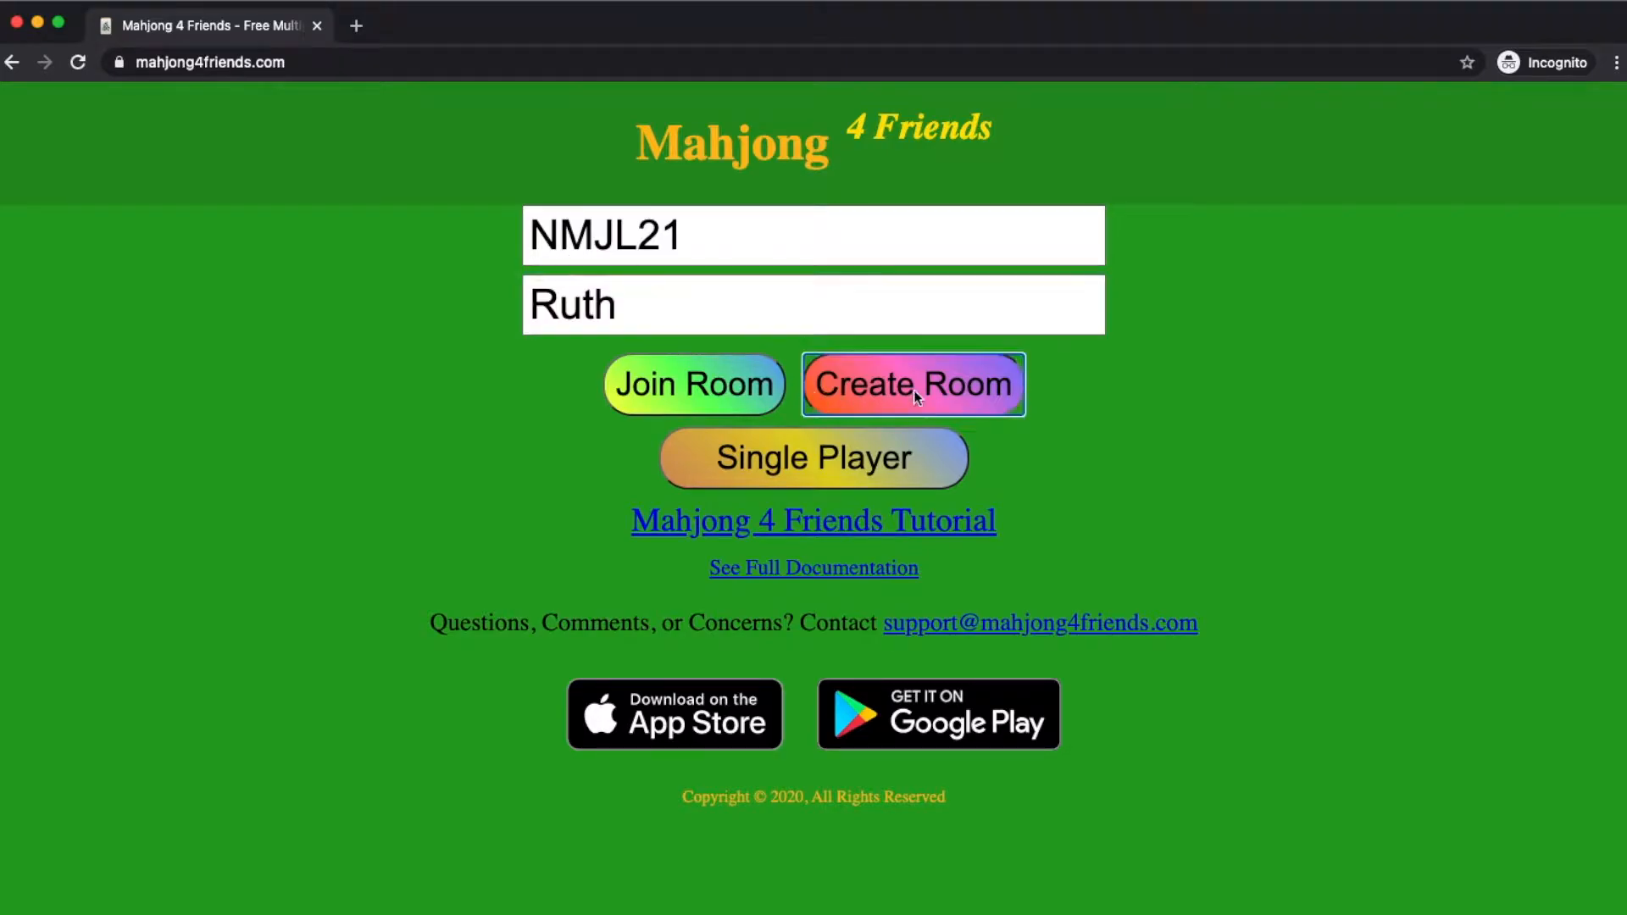
- Host room nmjl21 and choose American Mahjong rules
{"action": "left_click", "coordinate": [912, 384]}
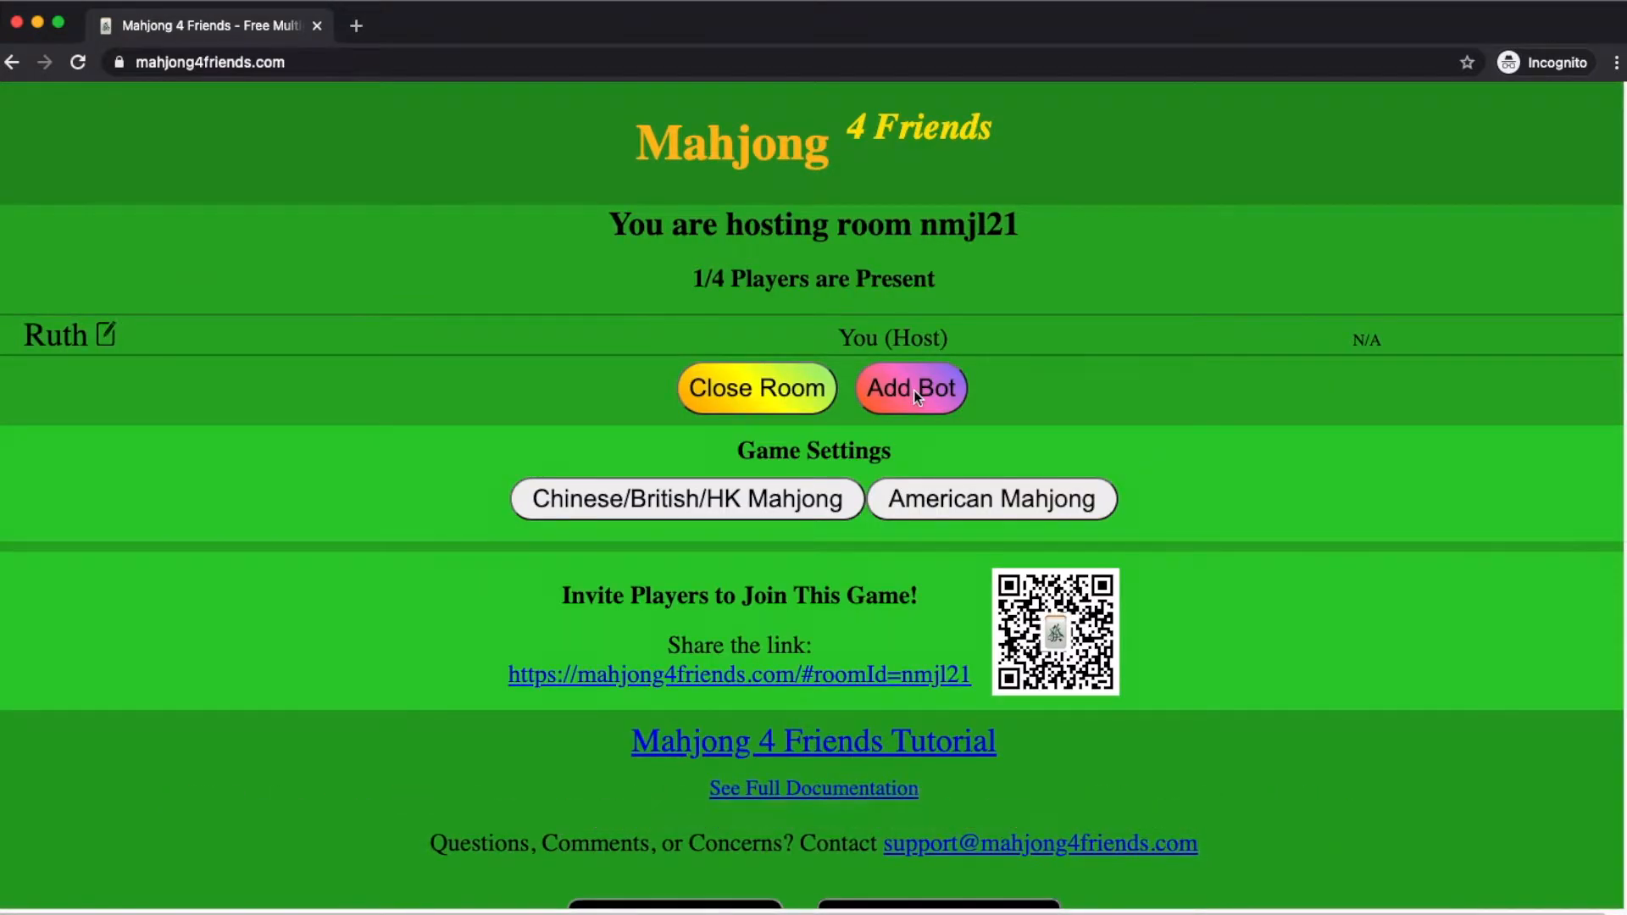
{"action": "mouse_move", "coordinate": [972, 503]}
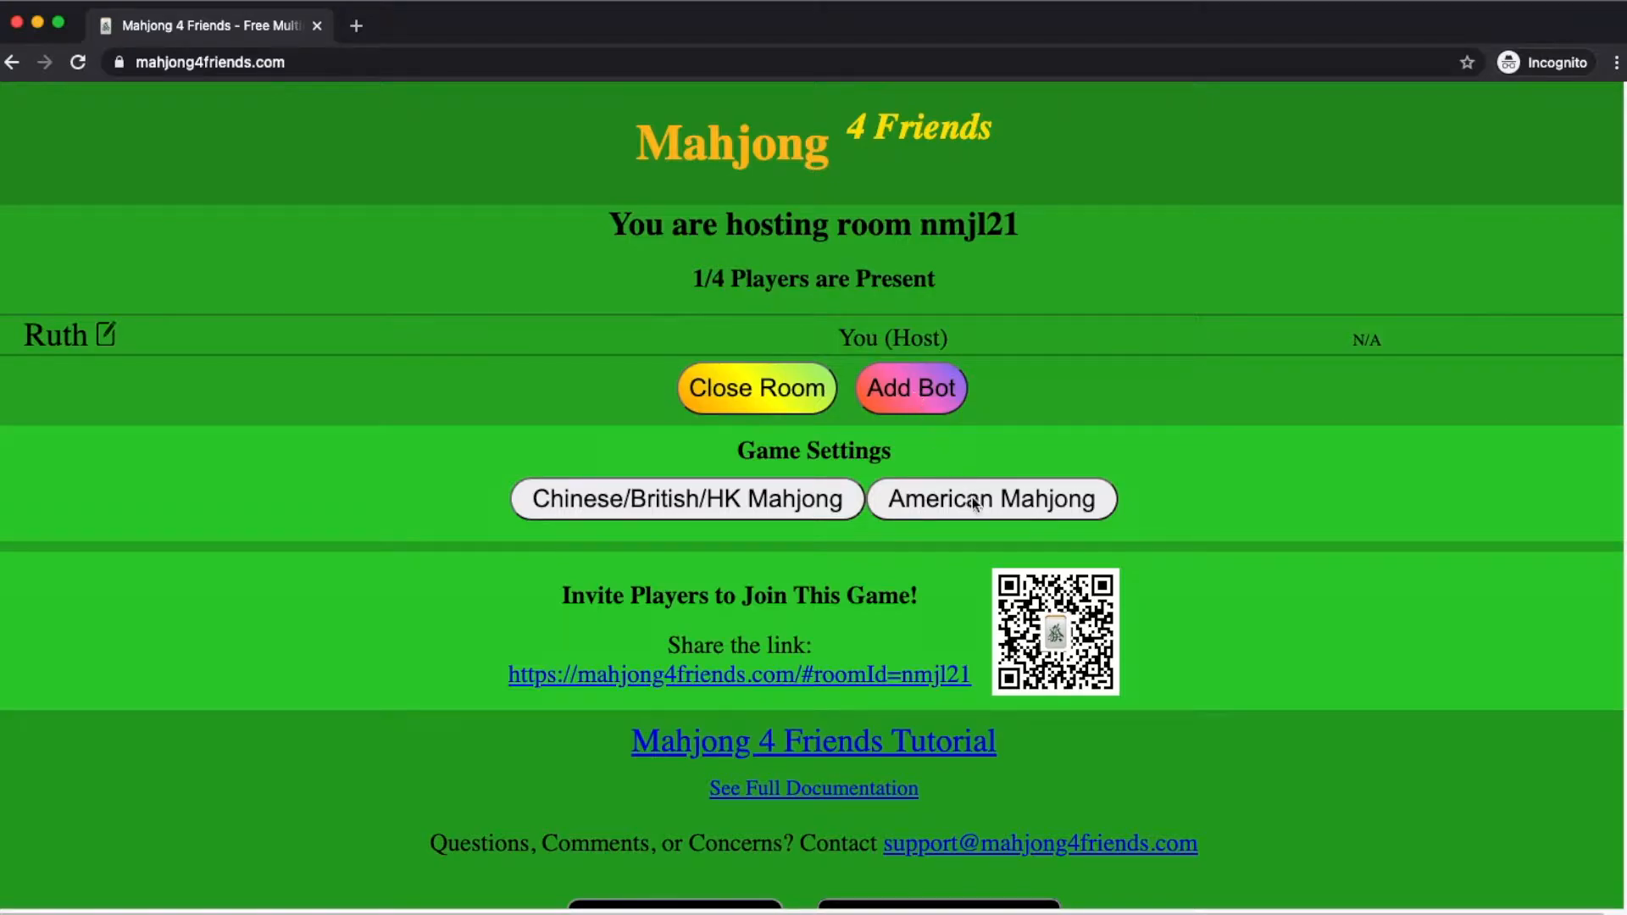
{"action": "left_click", "coordinate": [989, 499]}
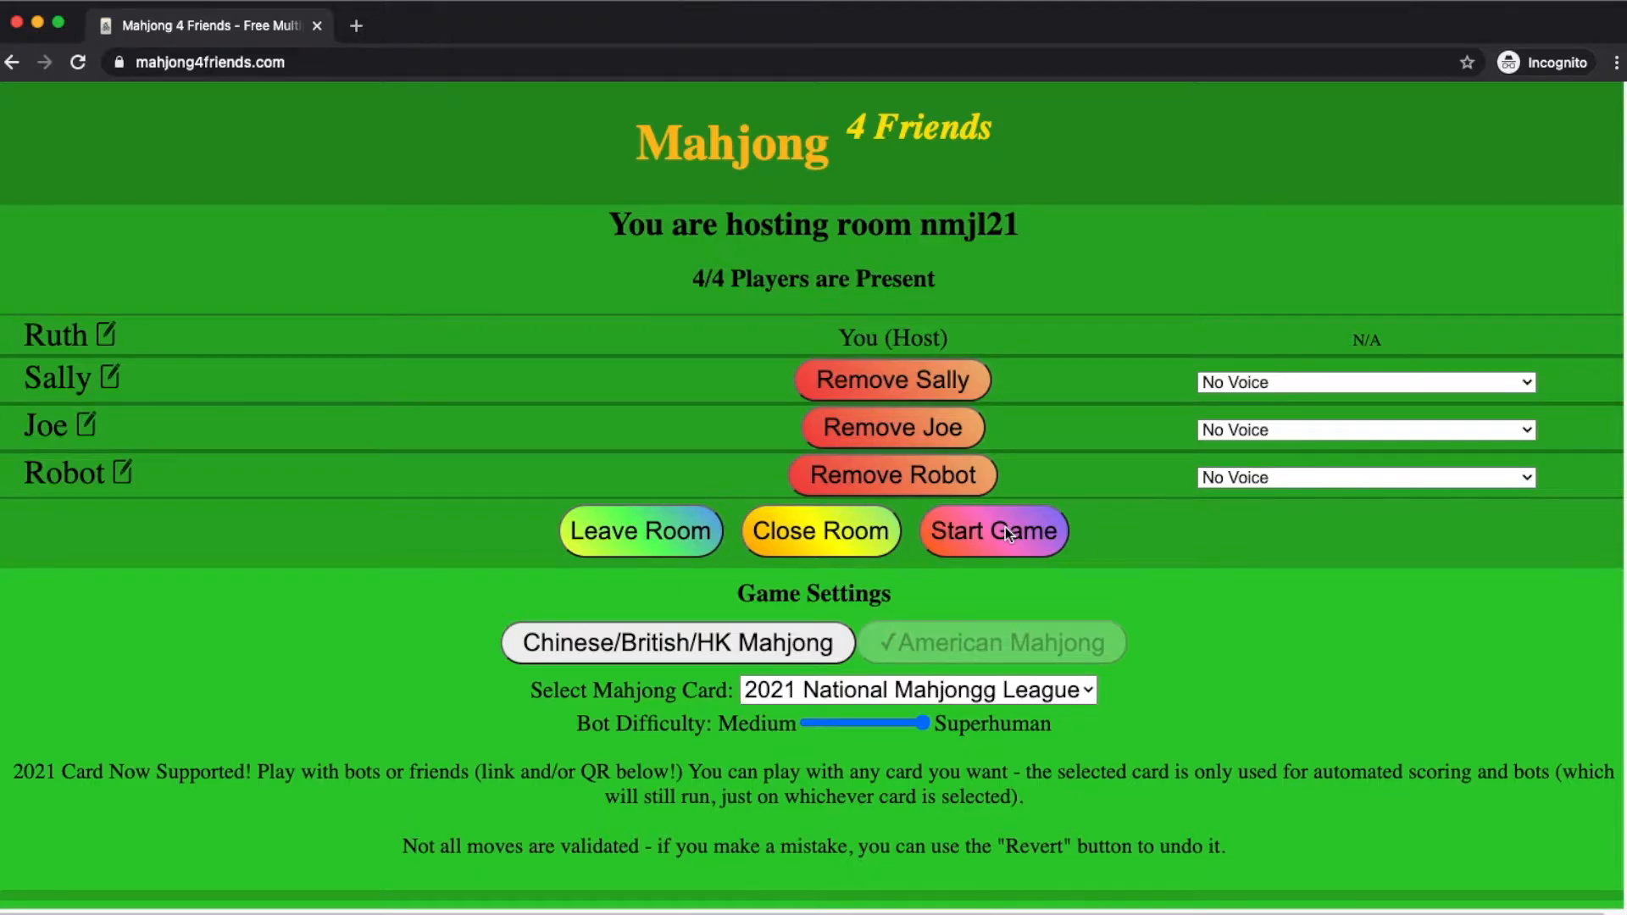
- Start the game and set aside the 6 dot, 9 dot and 4 bam to pass right
{"action": "left_click", "coordinate": [990, 531]}
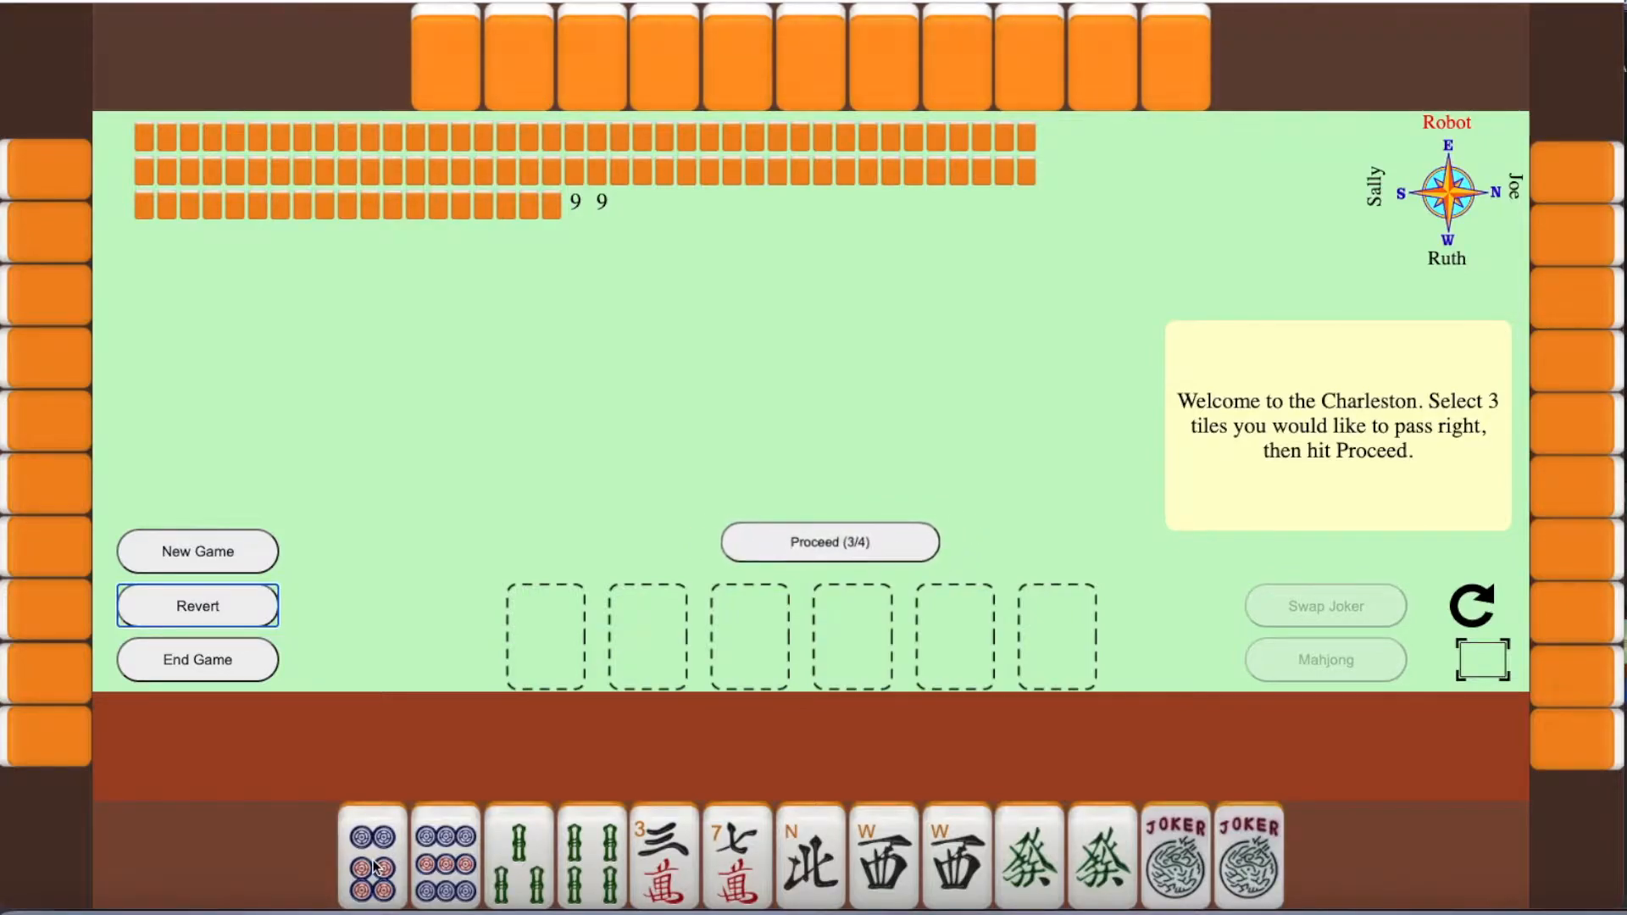
{"action": "left_click", "coordinate": [371, 856]}
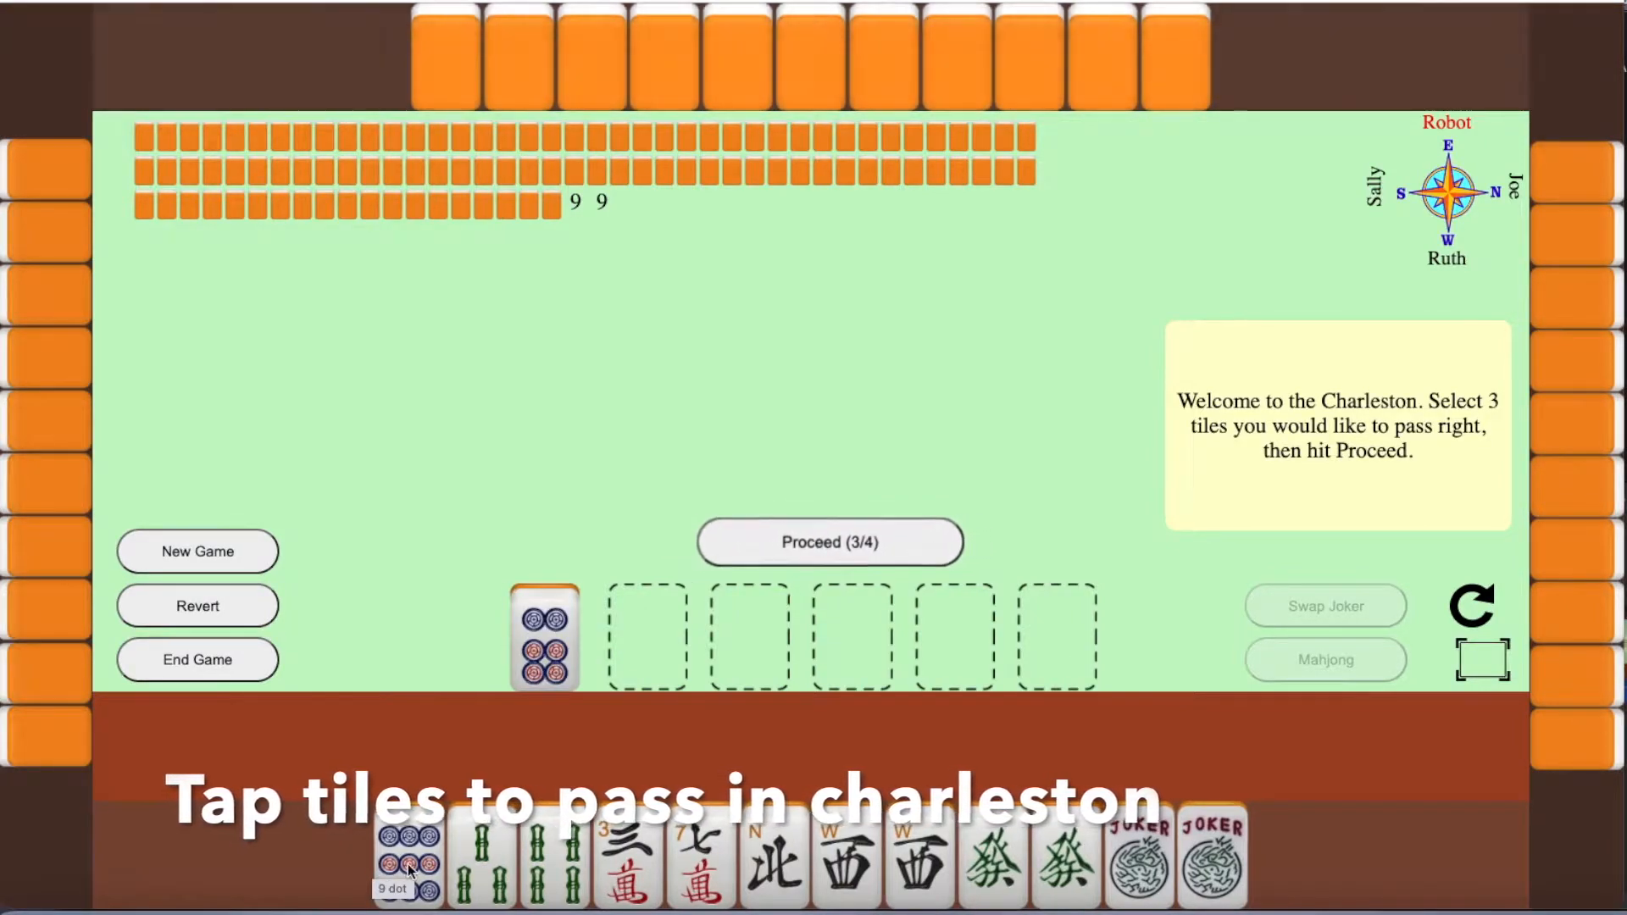
{"action": "left_click", "coordinate": [407, 856]}
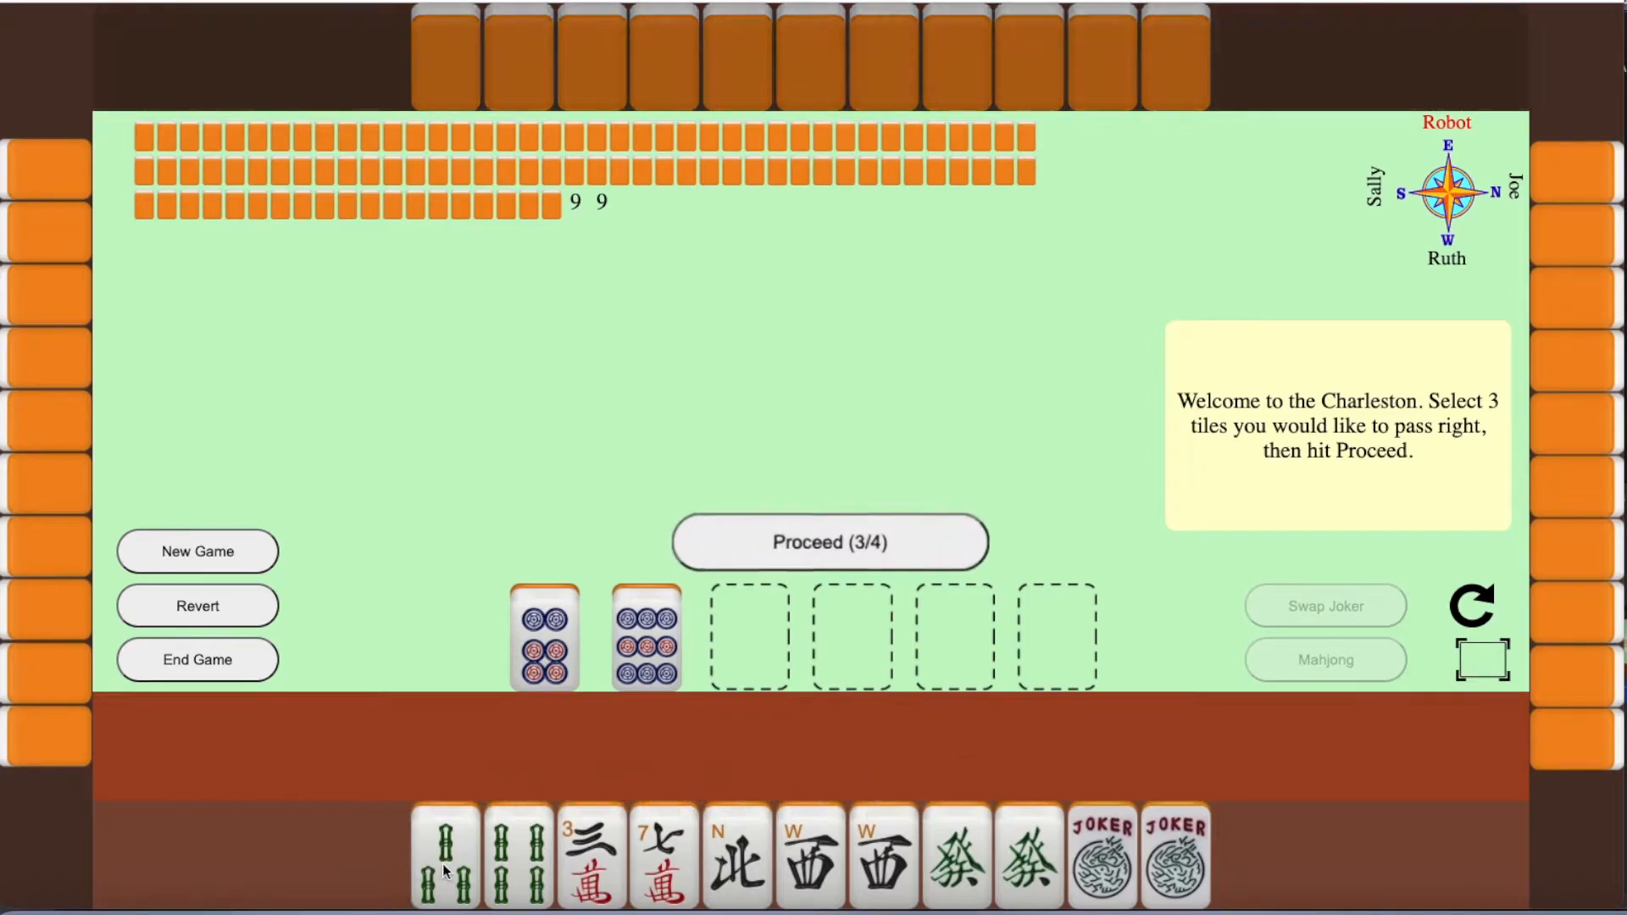
{"action": "left_click", "coordinate": [444, 855]}
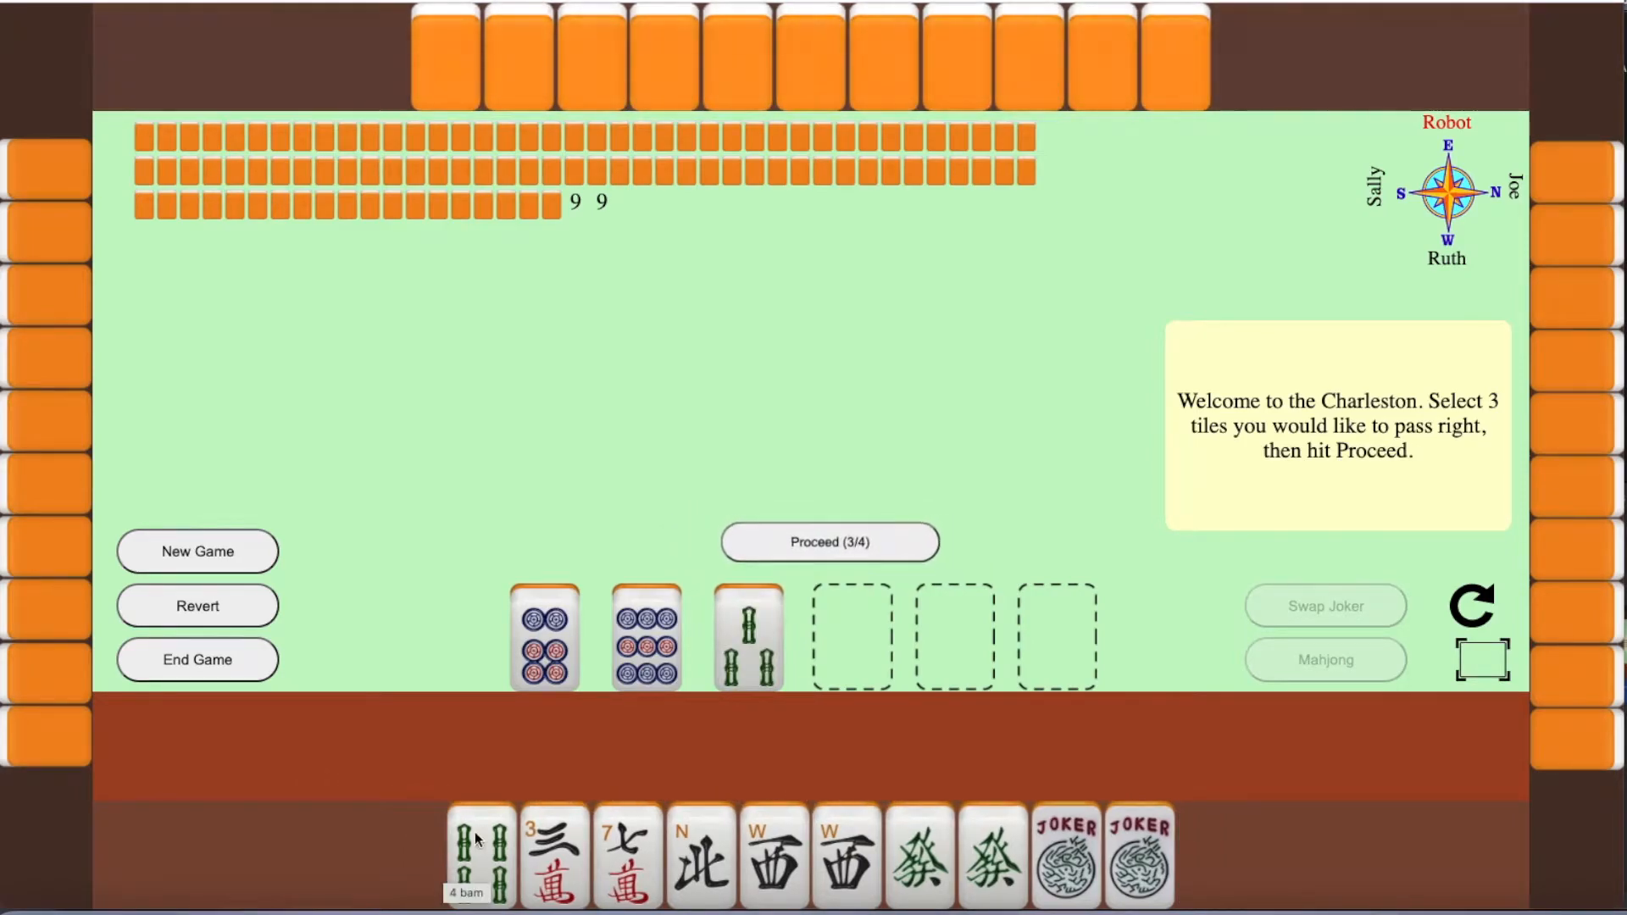
{"action": "mouse_move", "coordinate": [831, 542]}
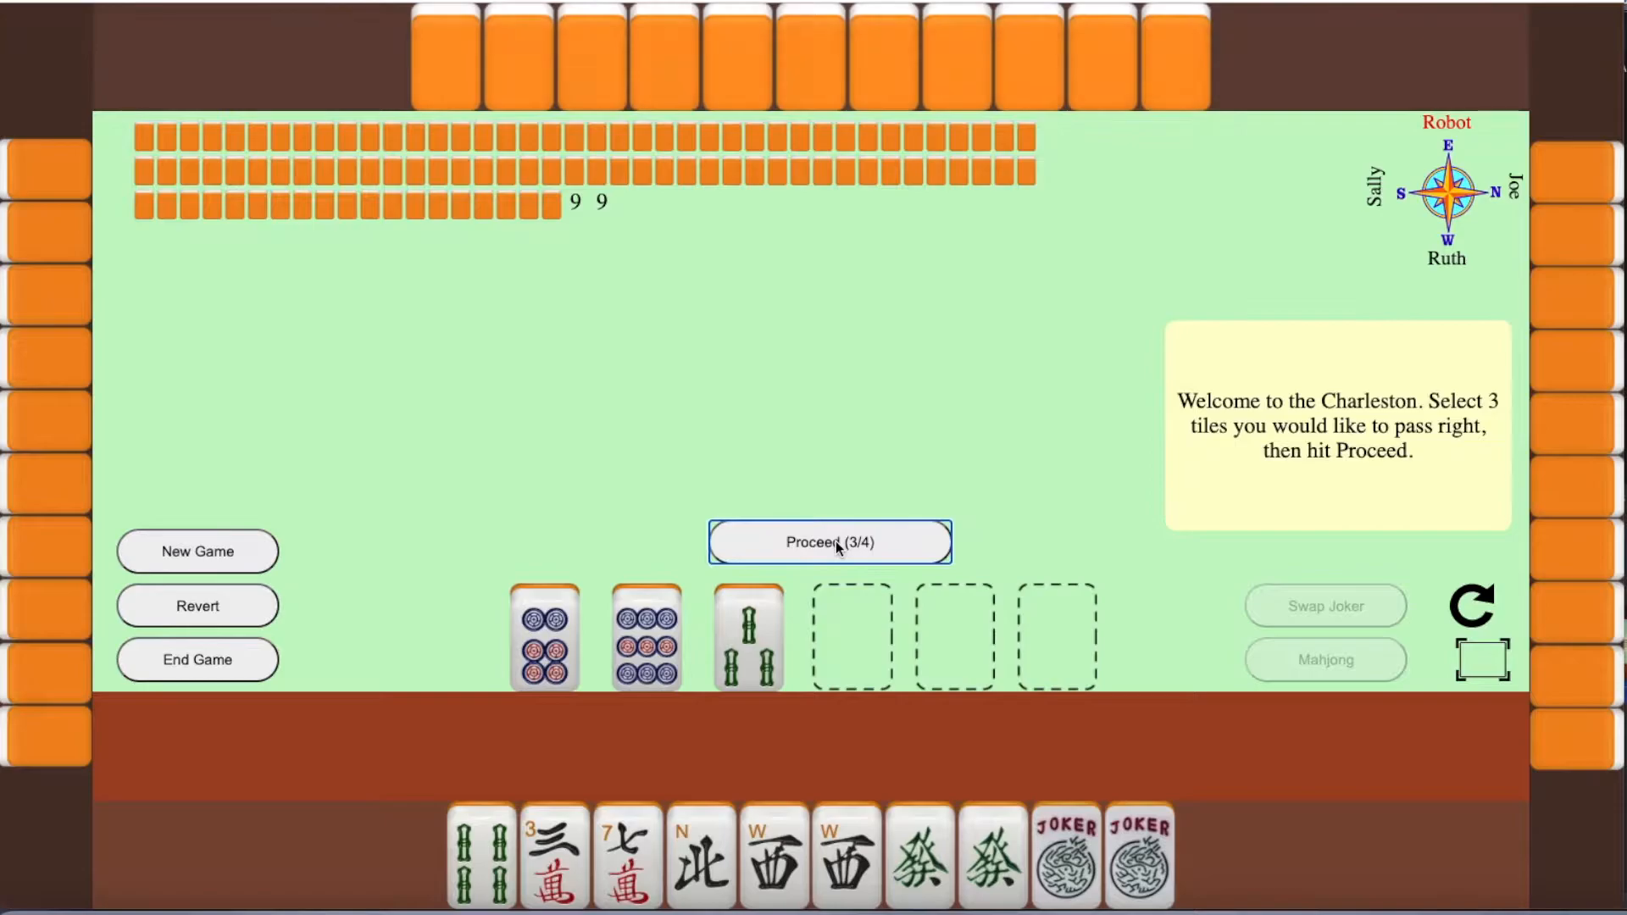
- Pass the three tiles right, keep the South wind, and send 4 bam across
{"action": "left_click", "coordinate": [829, 541]}
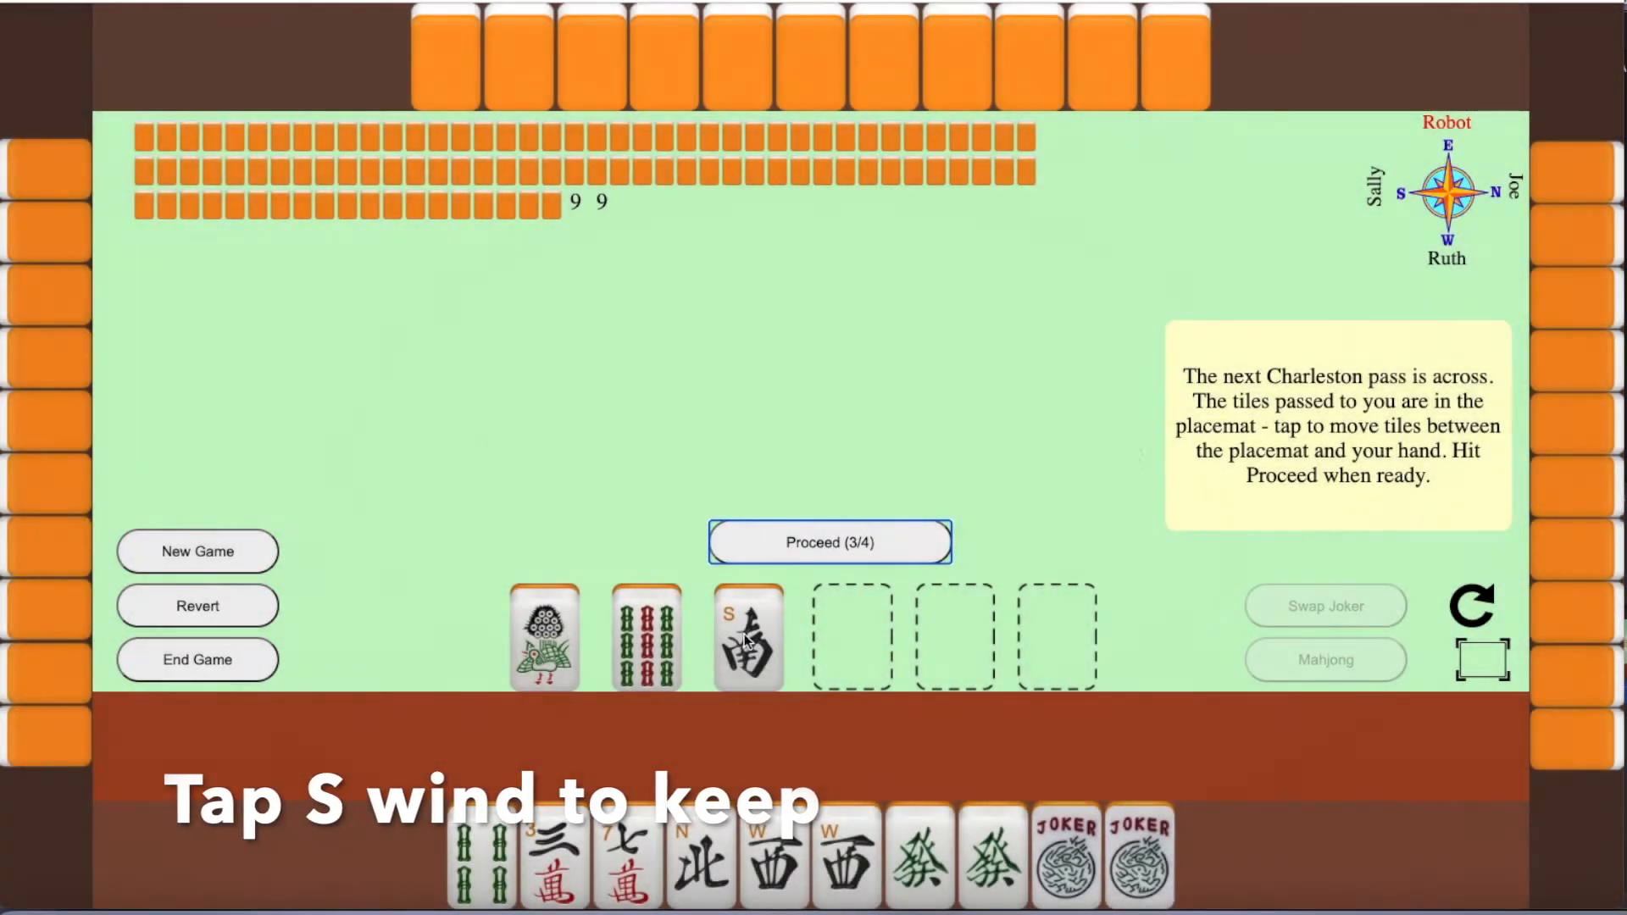
{"action": "left_click", "coordinate": [747, 638]}
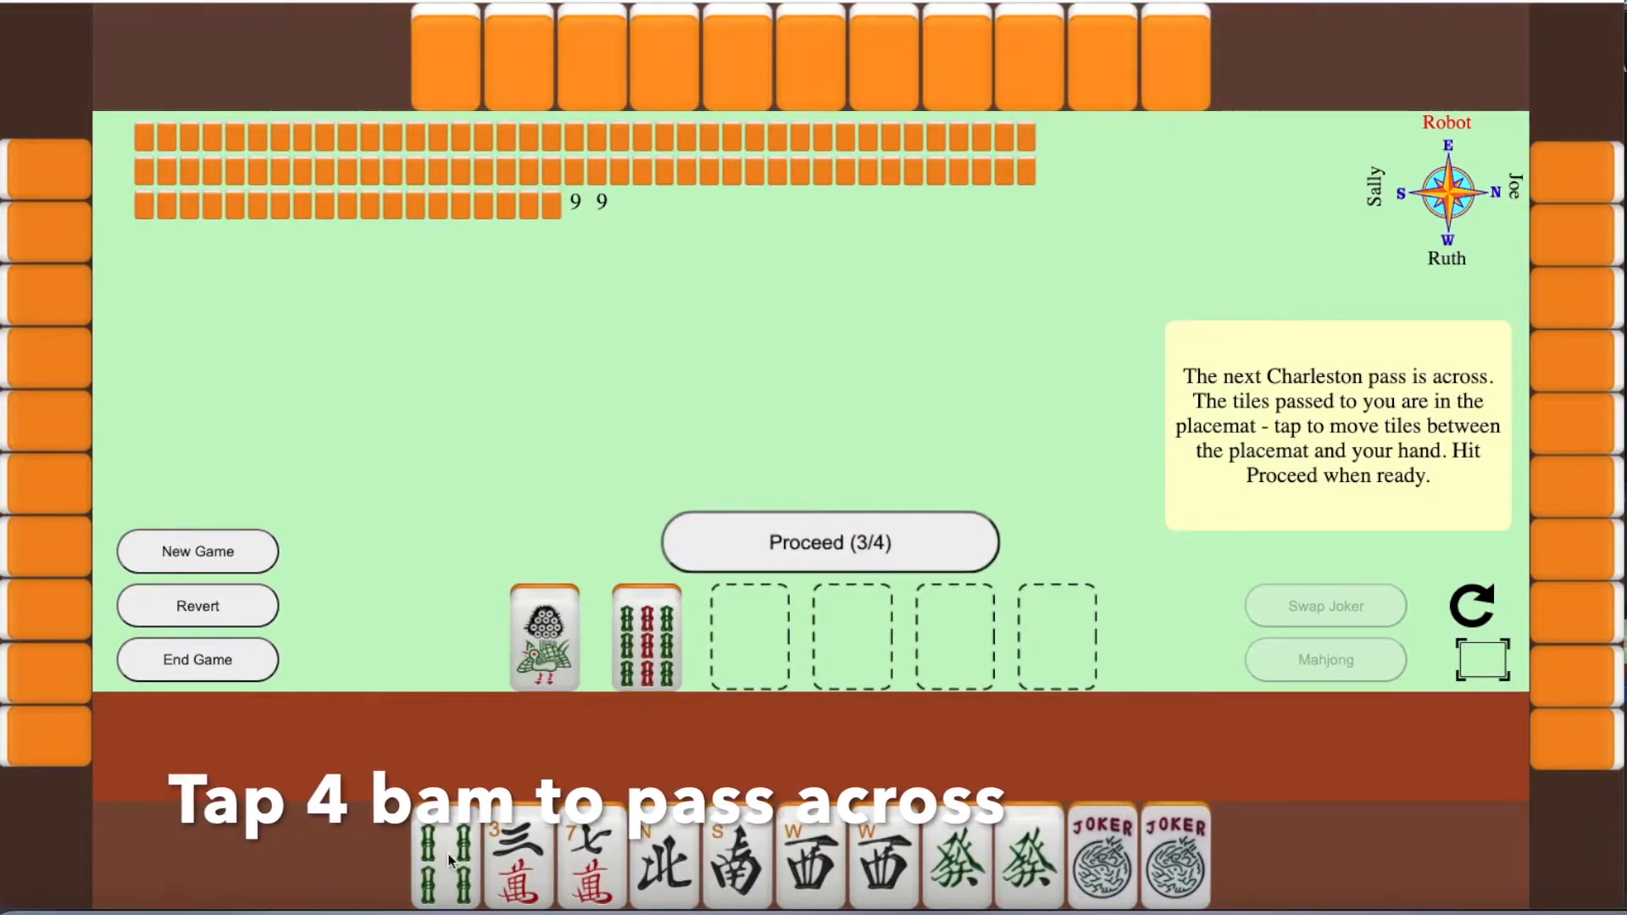
{"action": "left_click", "coordinate": [448, 857]}
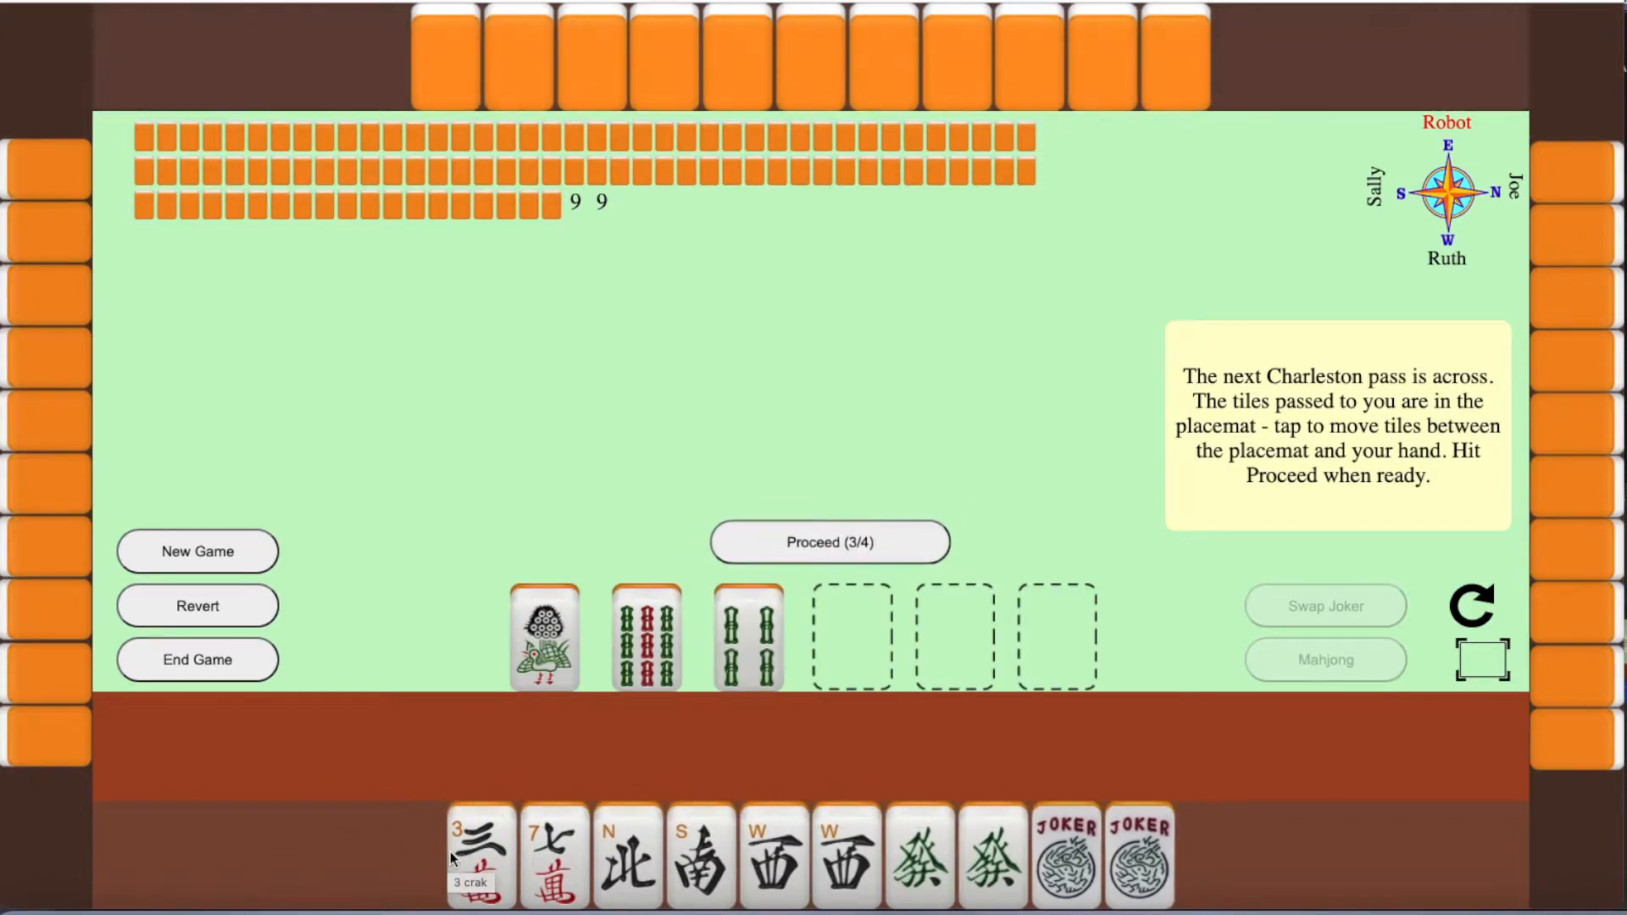
{"action": "left_click", "coordinate": [829, 541]}
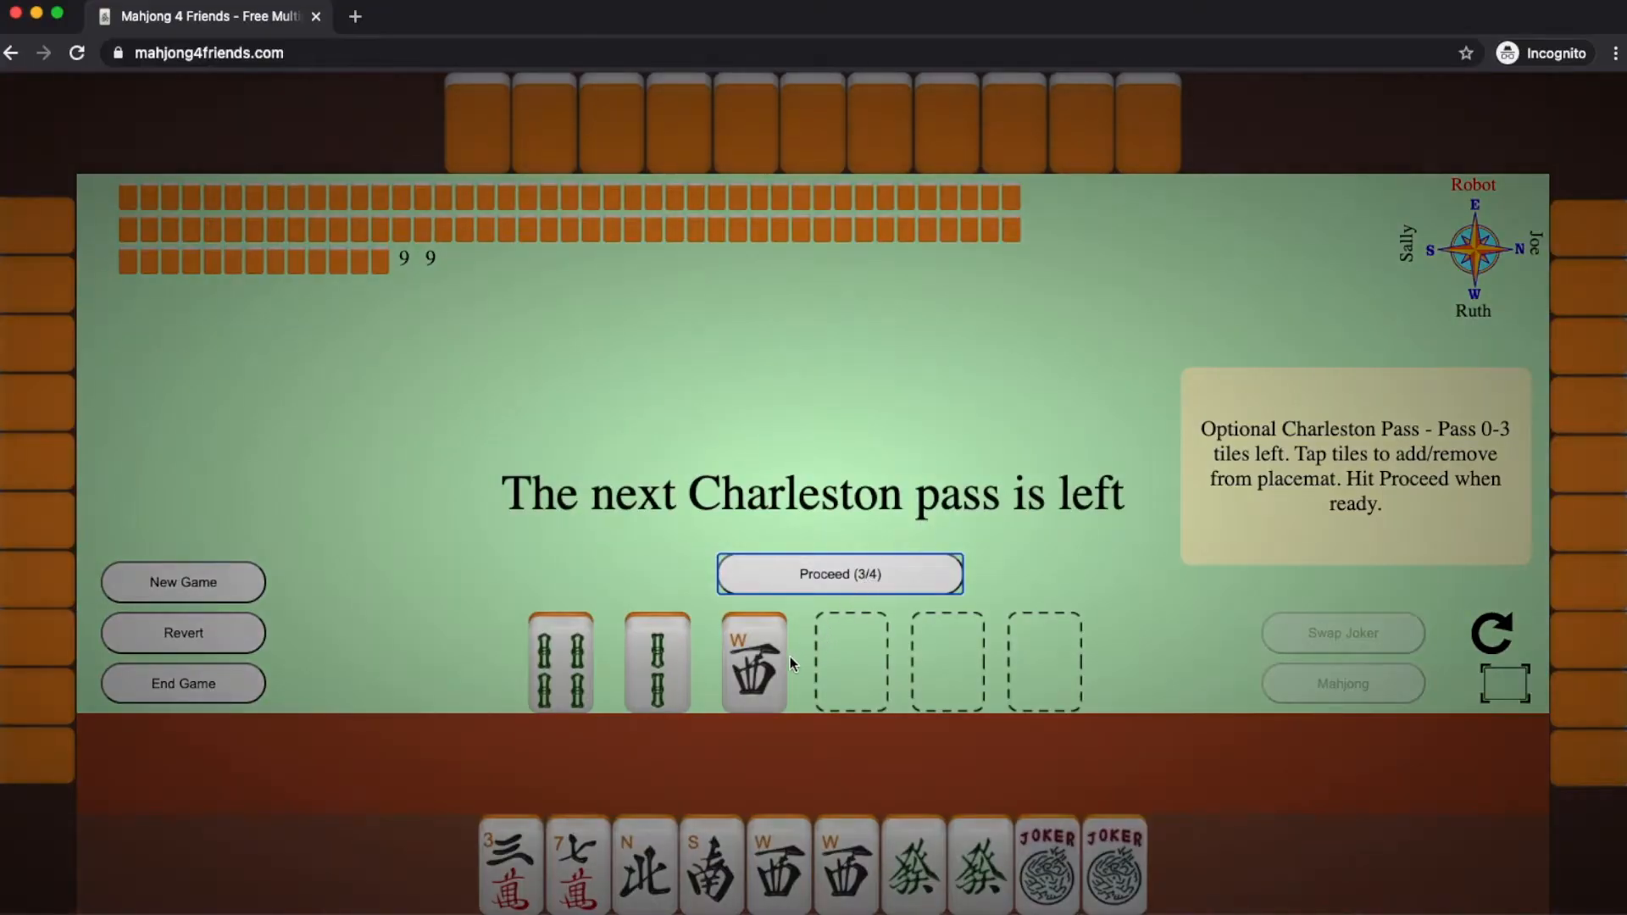
- Keep the West wind and pass the 3 crak in the optional left pass
{"action": "left_click", "coordinate": [754, 661]}
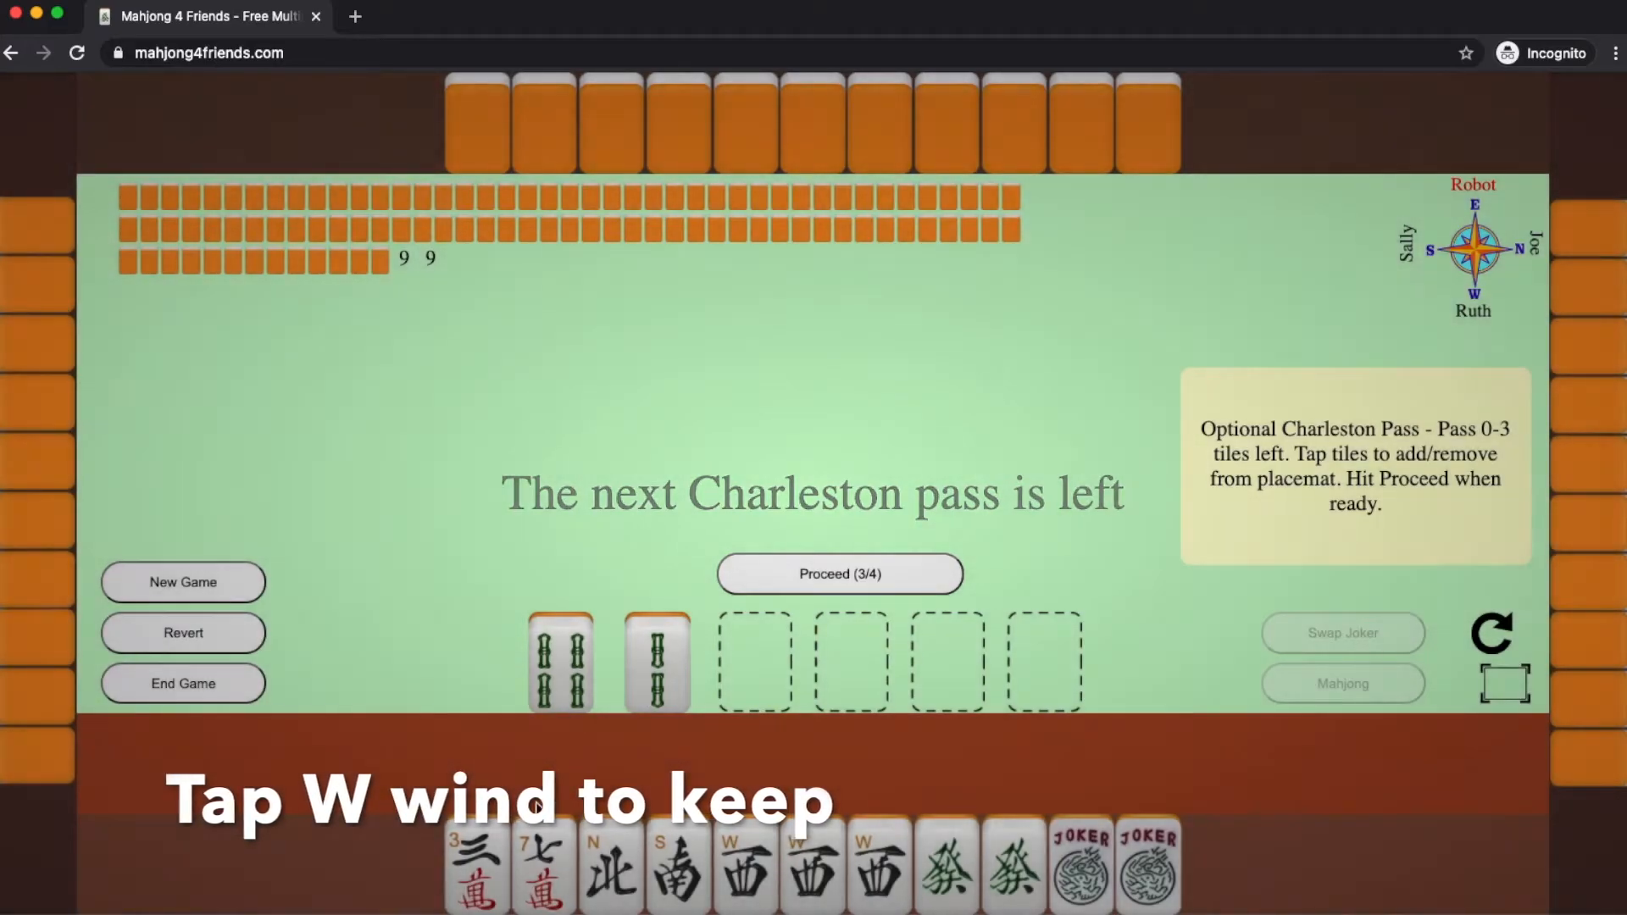
{"action": "left_click", "coordinate": [476, 866]}
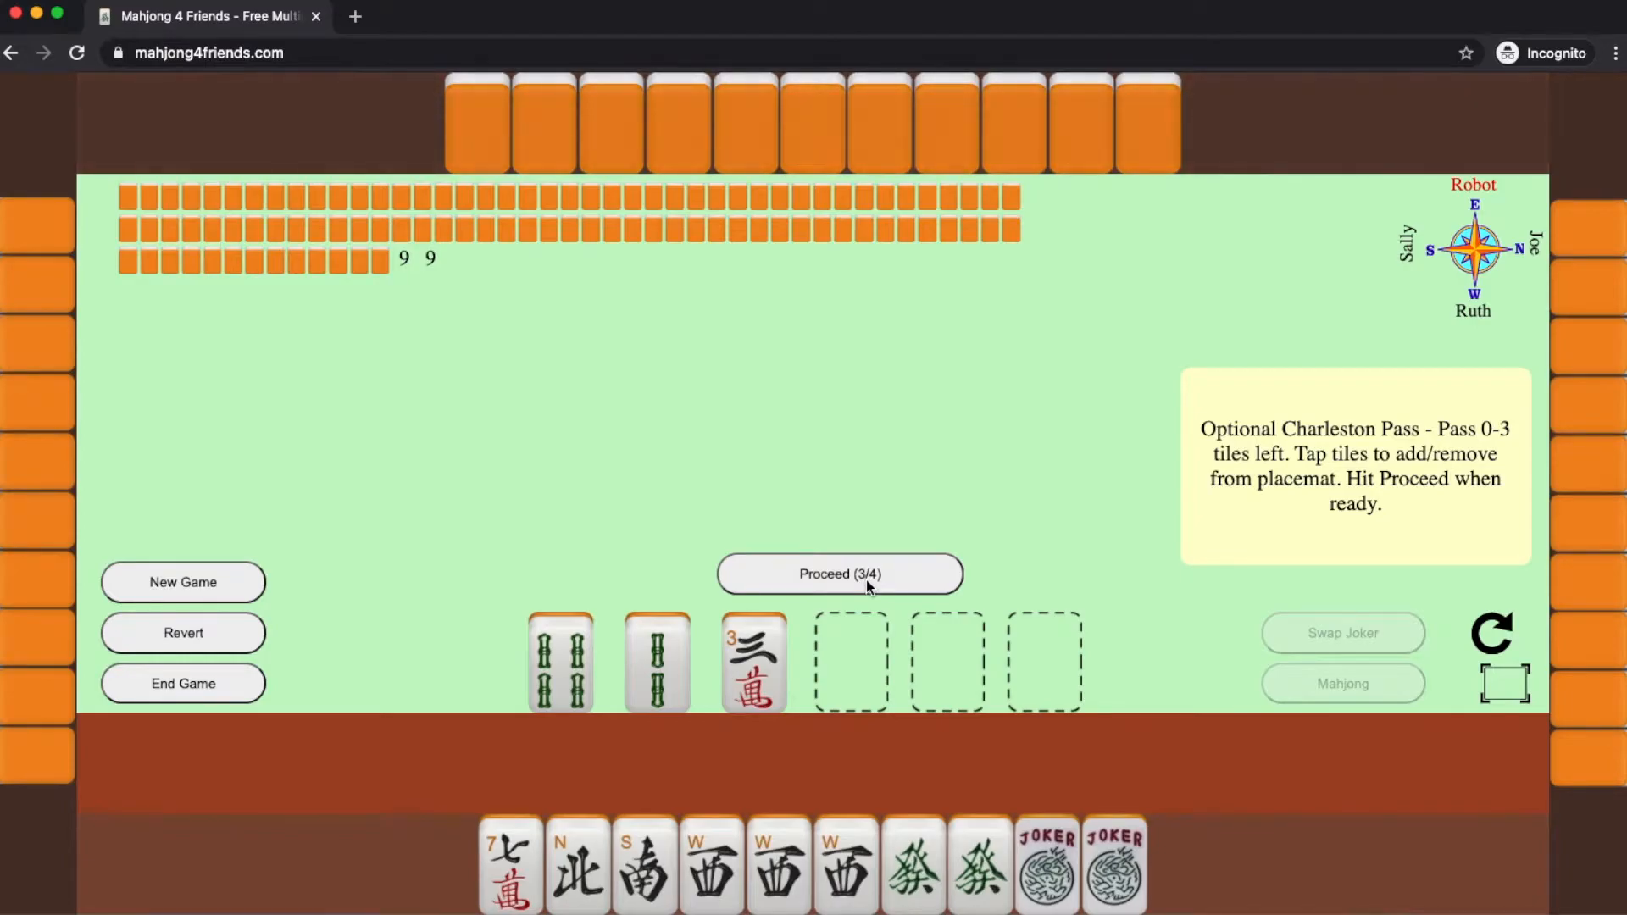
{"action": "left_click", "coordinate": [840, 574]}
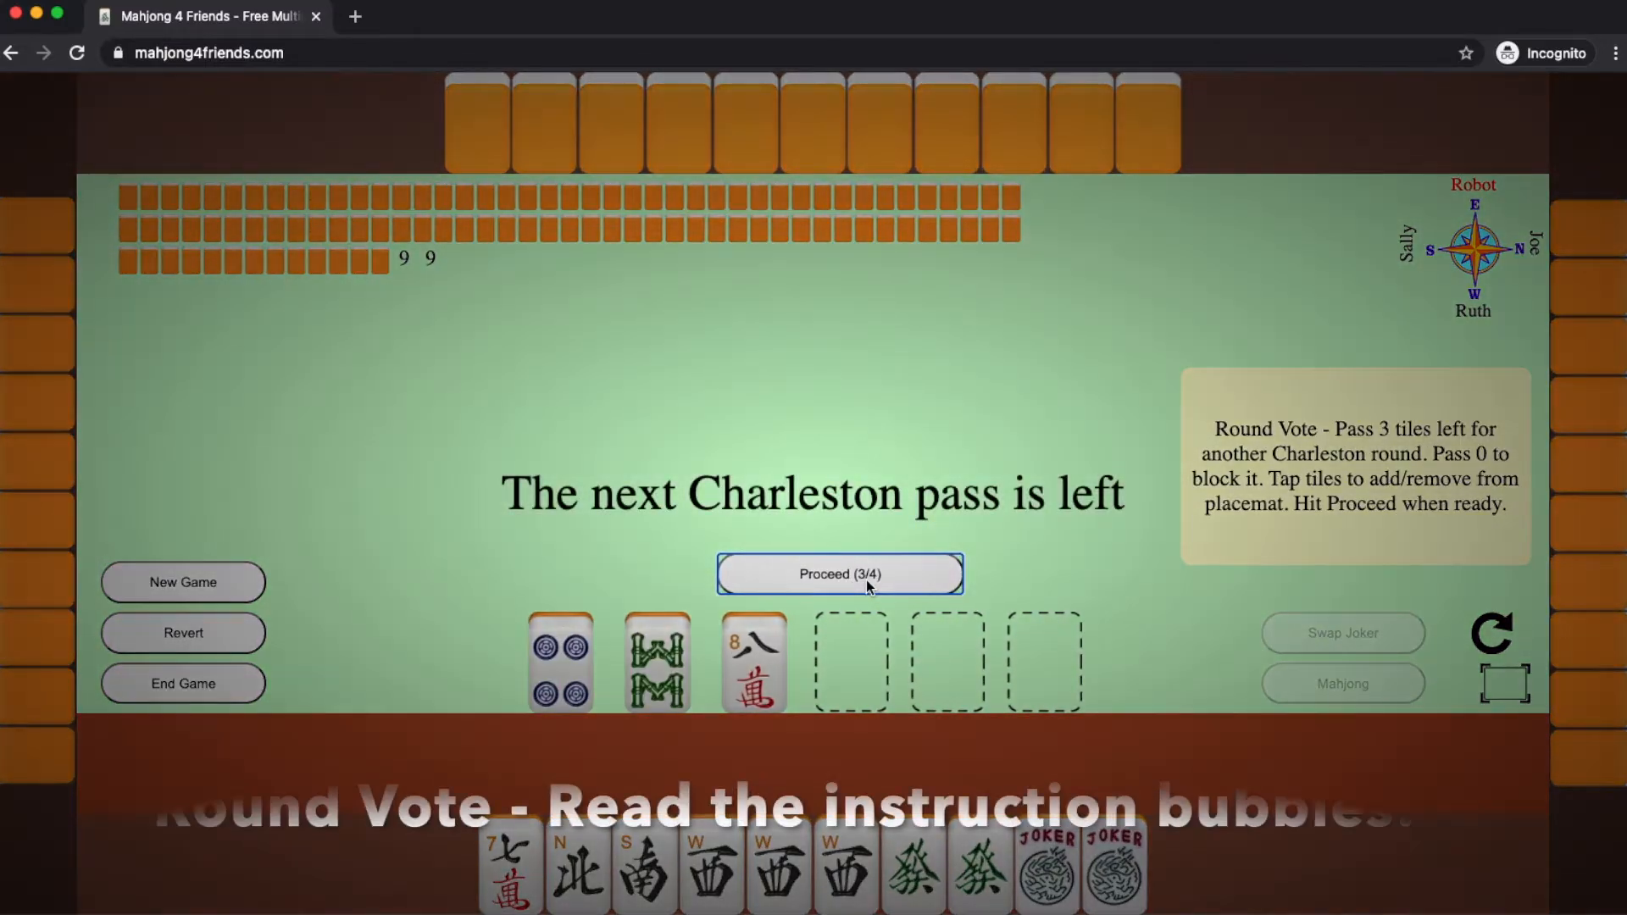
- Submit the round vote and skip claiming the discarded 4 crak and 8 crak
{"action": "left_click", "coordinate": [838, 574]}
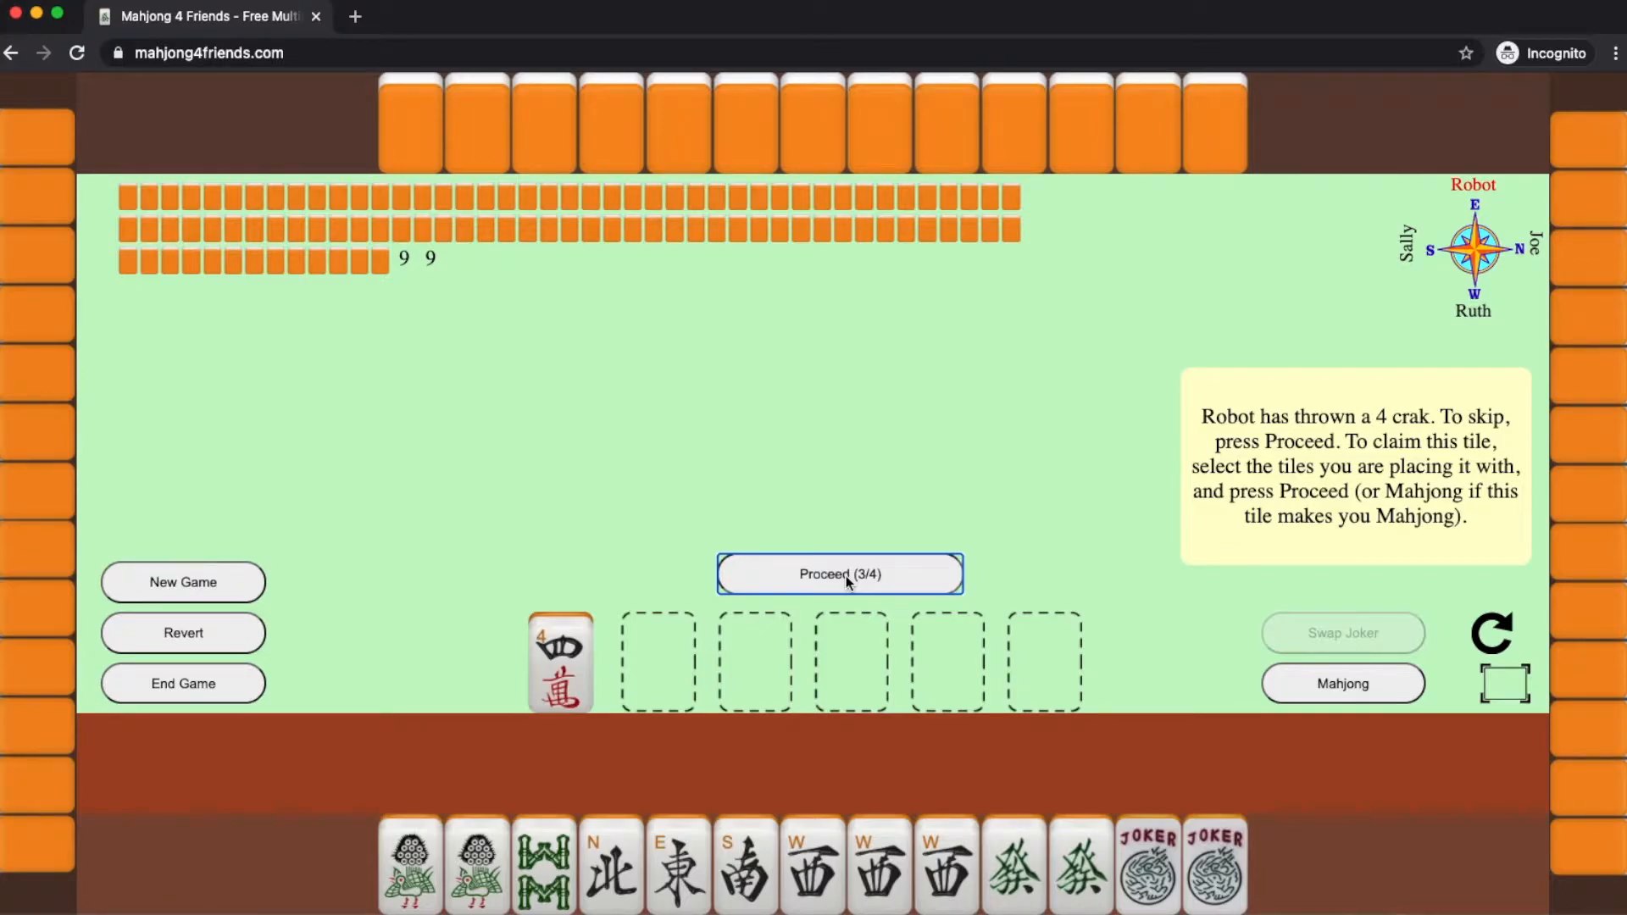
{"action": "left_click", "coordinate": [840, 574]}
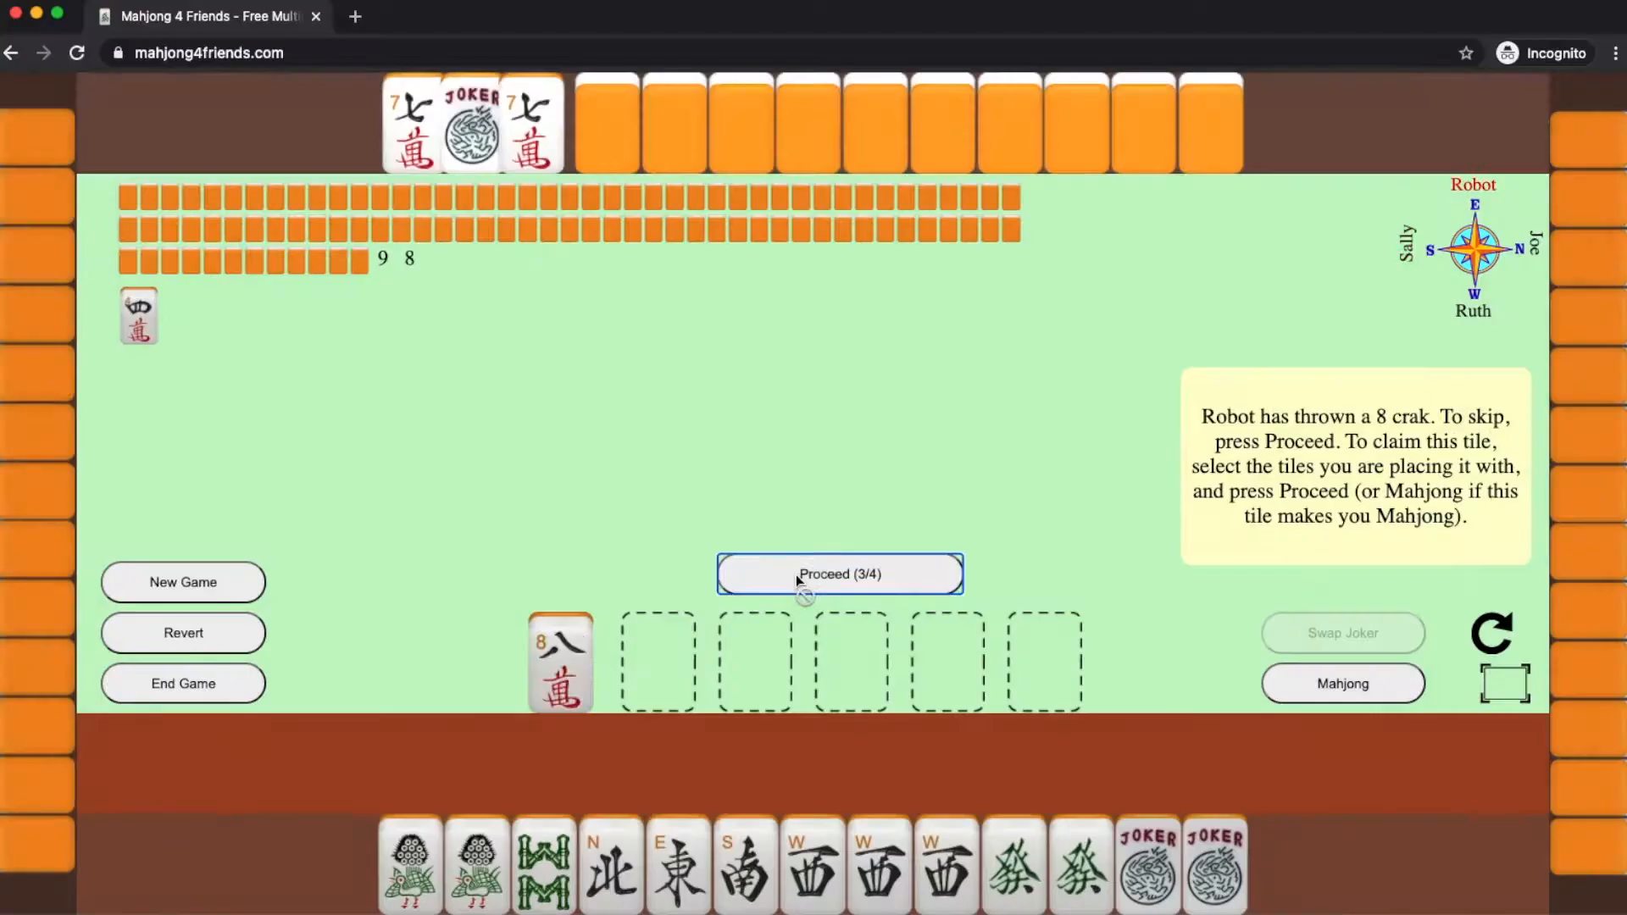
{"action": "left_click", "coordinate": [838, 574]}
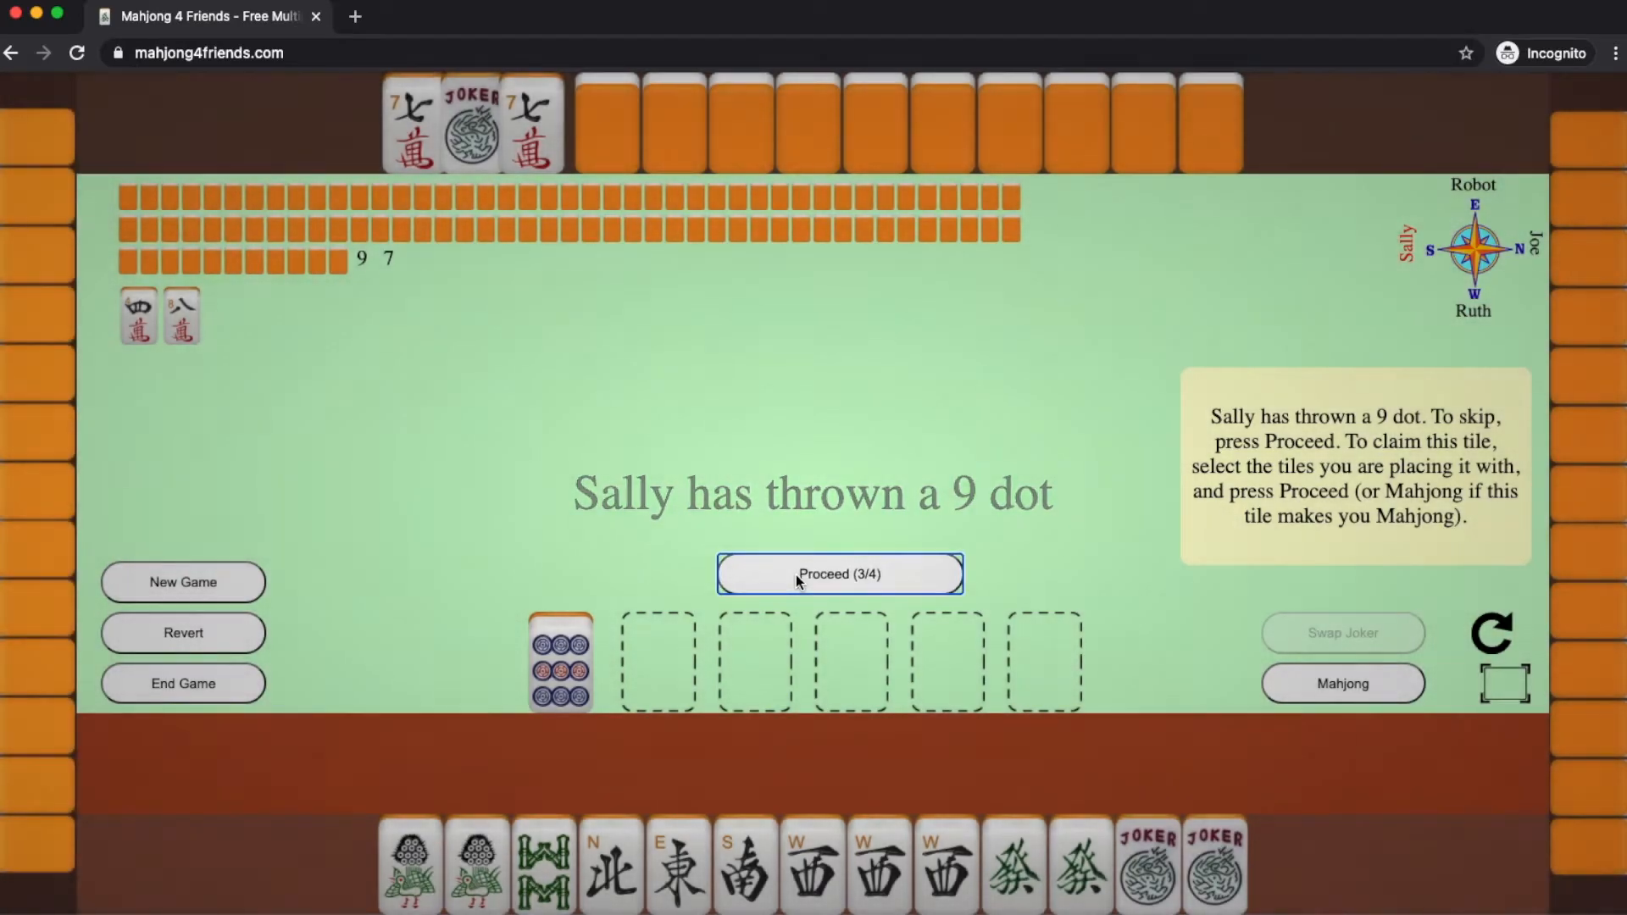
- Pass on the thrown 9 dot and discard the newly drawn 6 crak
{"action": "left_click", "coordinate": [840, 574]}
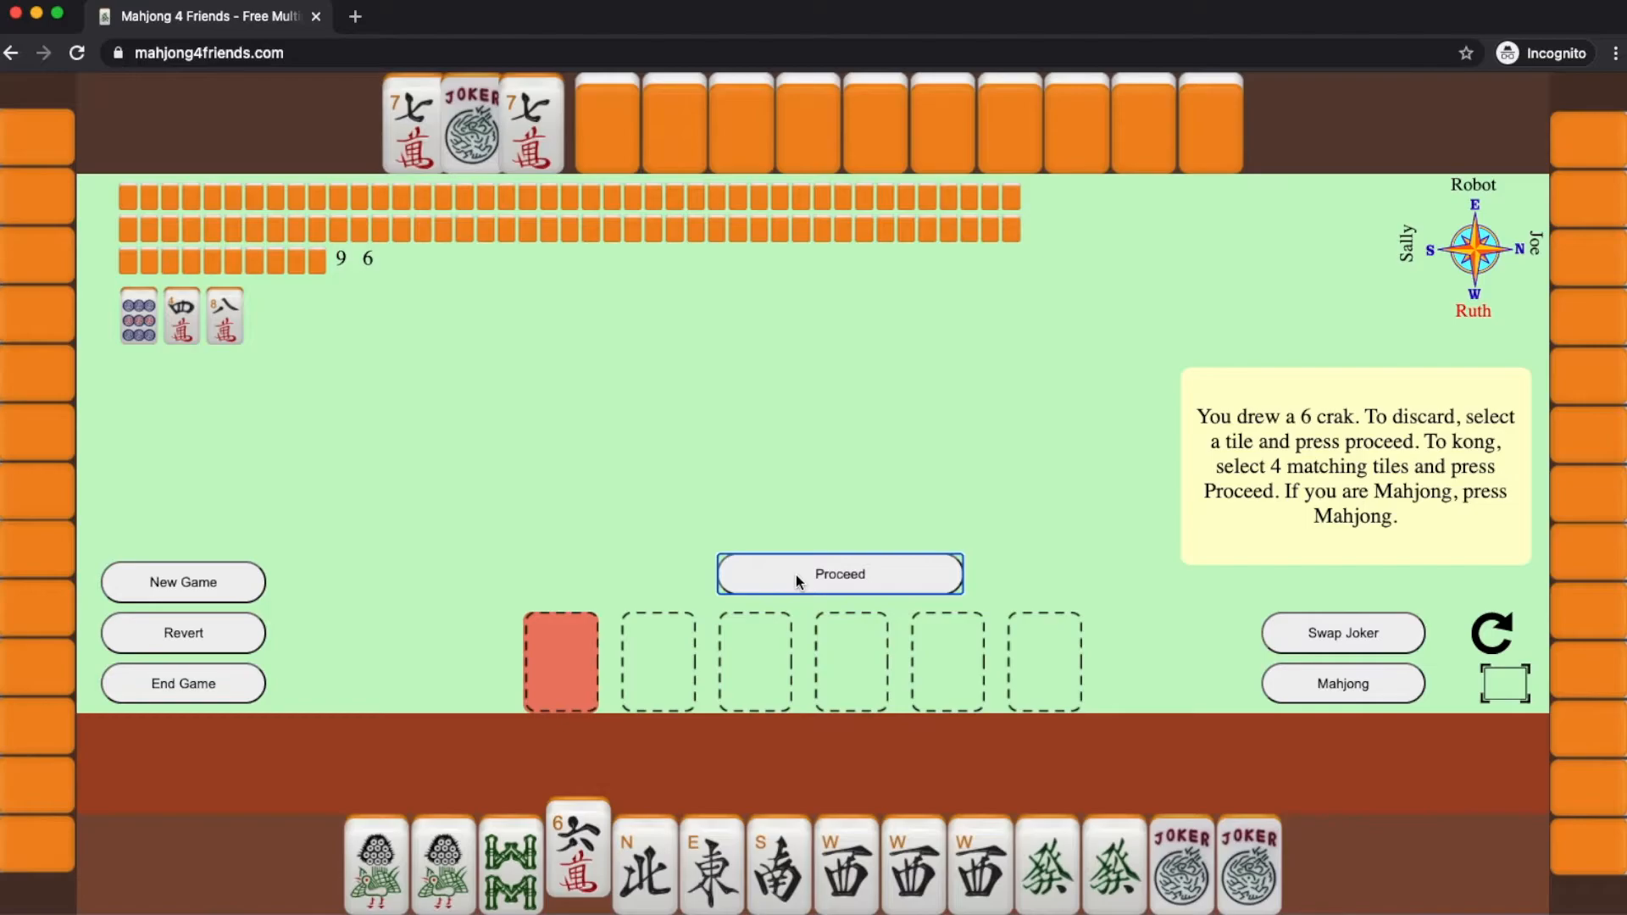
{"action": "left_click", "coordinate": [578, 865]}
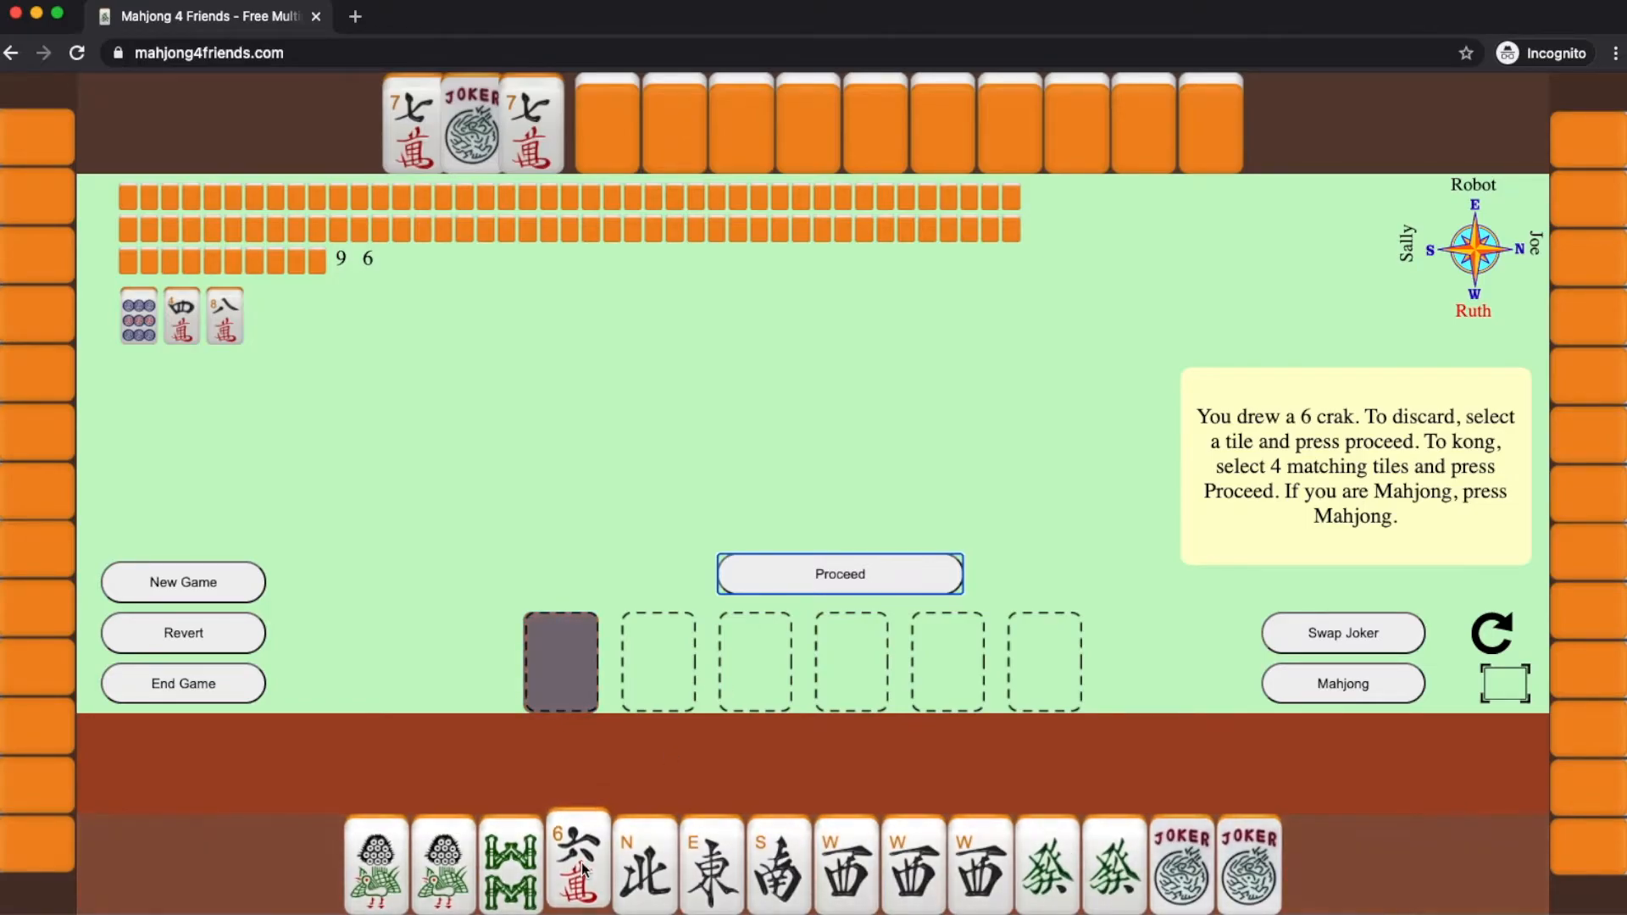
{"action": "left_click", "coordinate": [578, 864]}
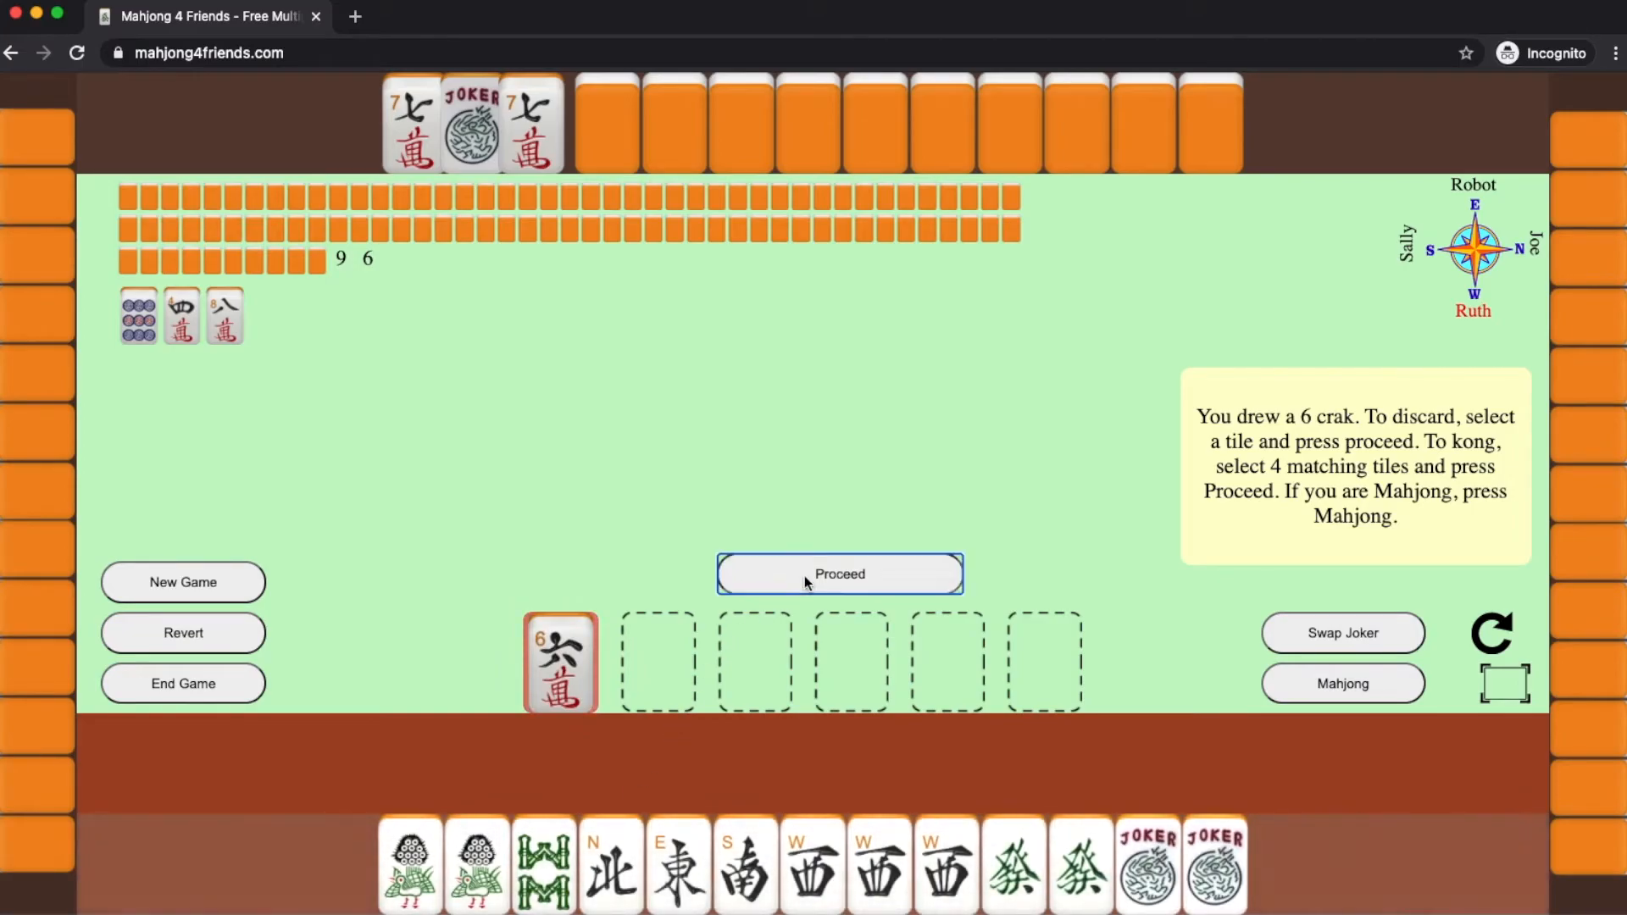
{"action": "left_click", "coordinate": [838, 572]}
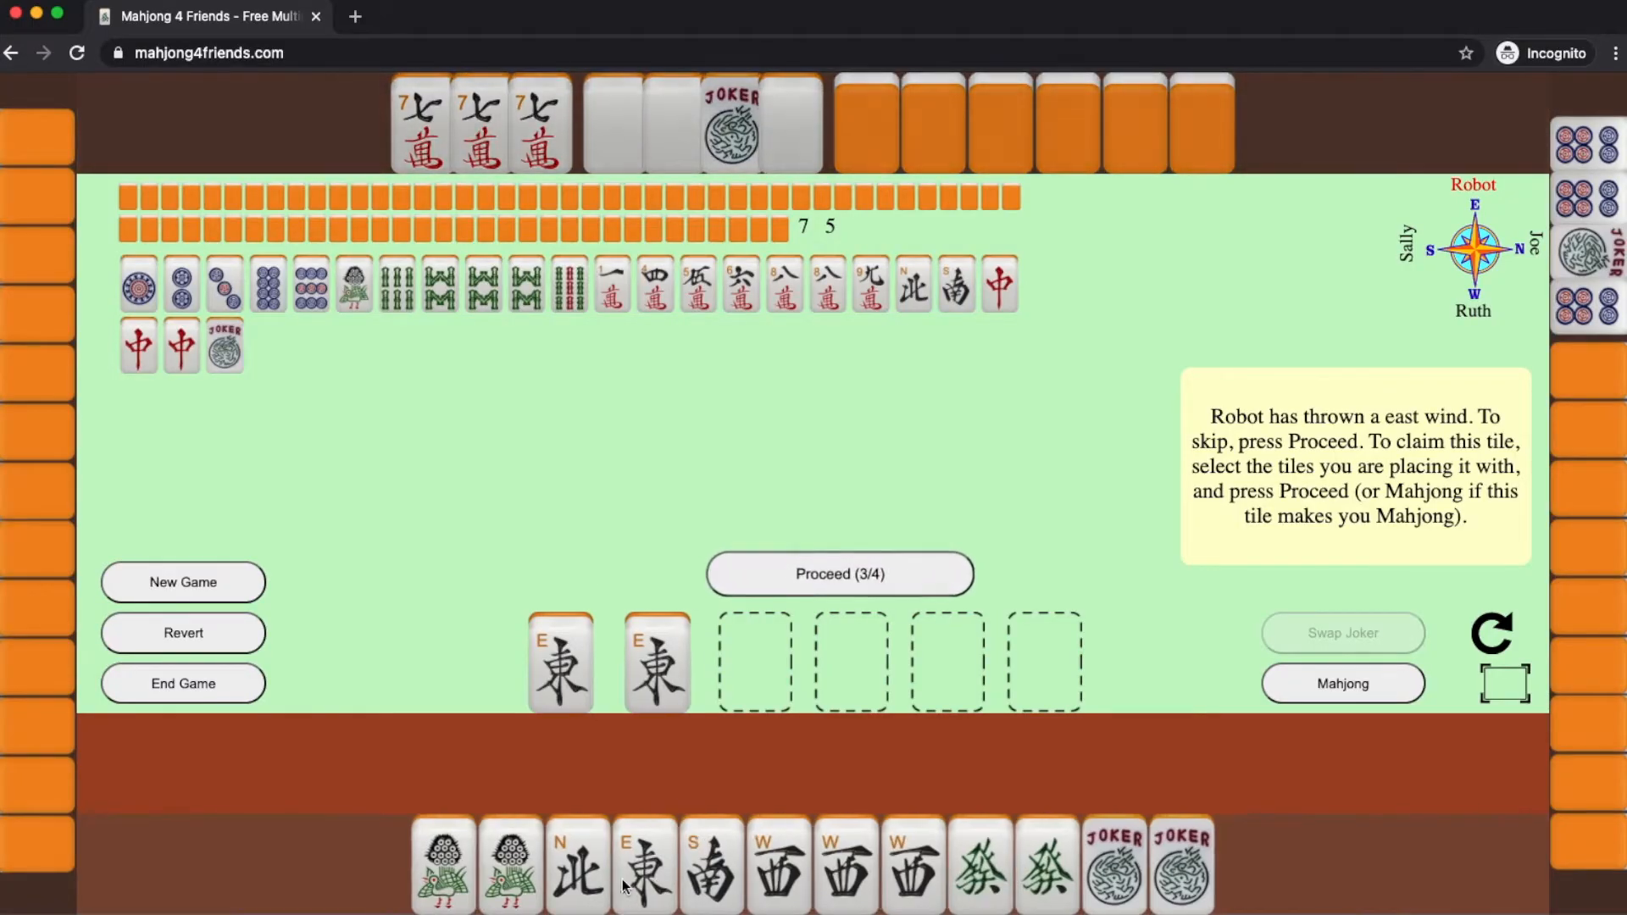
- Claim Robot's East with an east wind, discard the flower, and skip Joe's 6 crak
{"action": "left_click", "coordinate": [643, 866]}
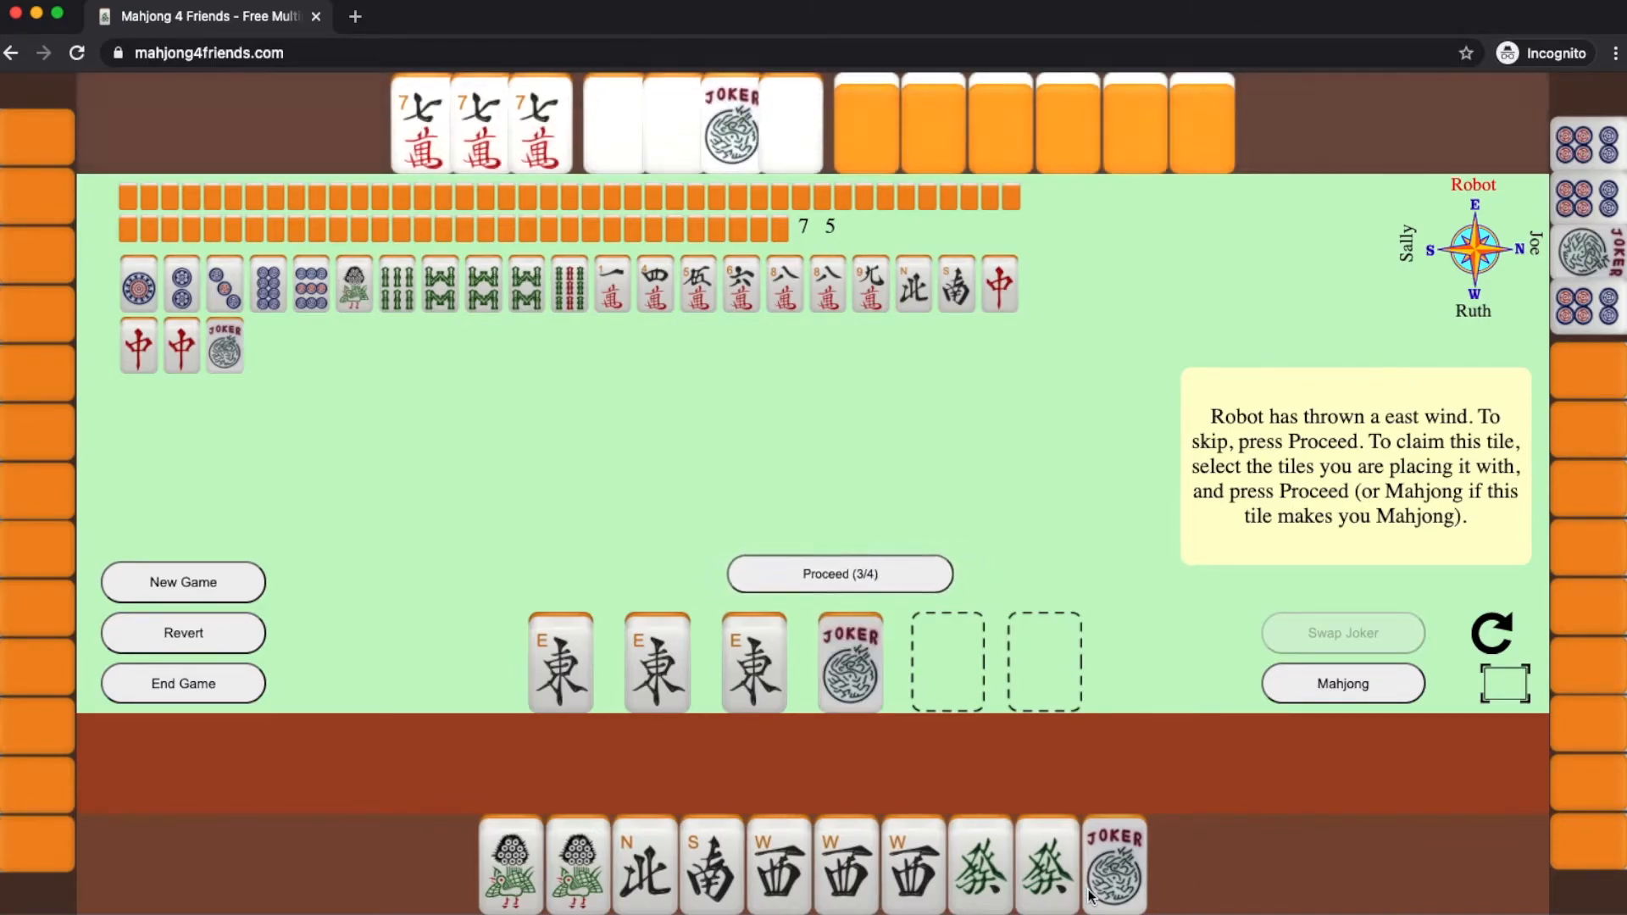
{"action": "mouse_move", "coordinate": [838, 574]}
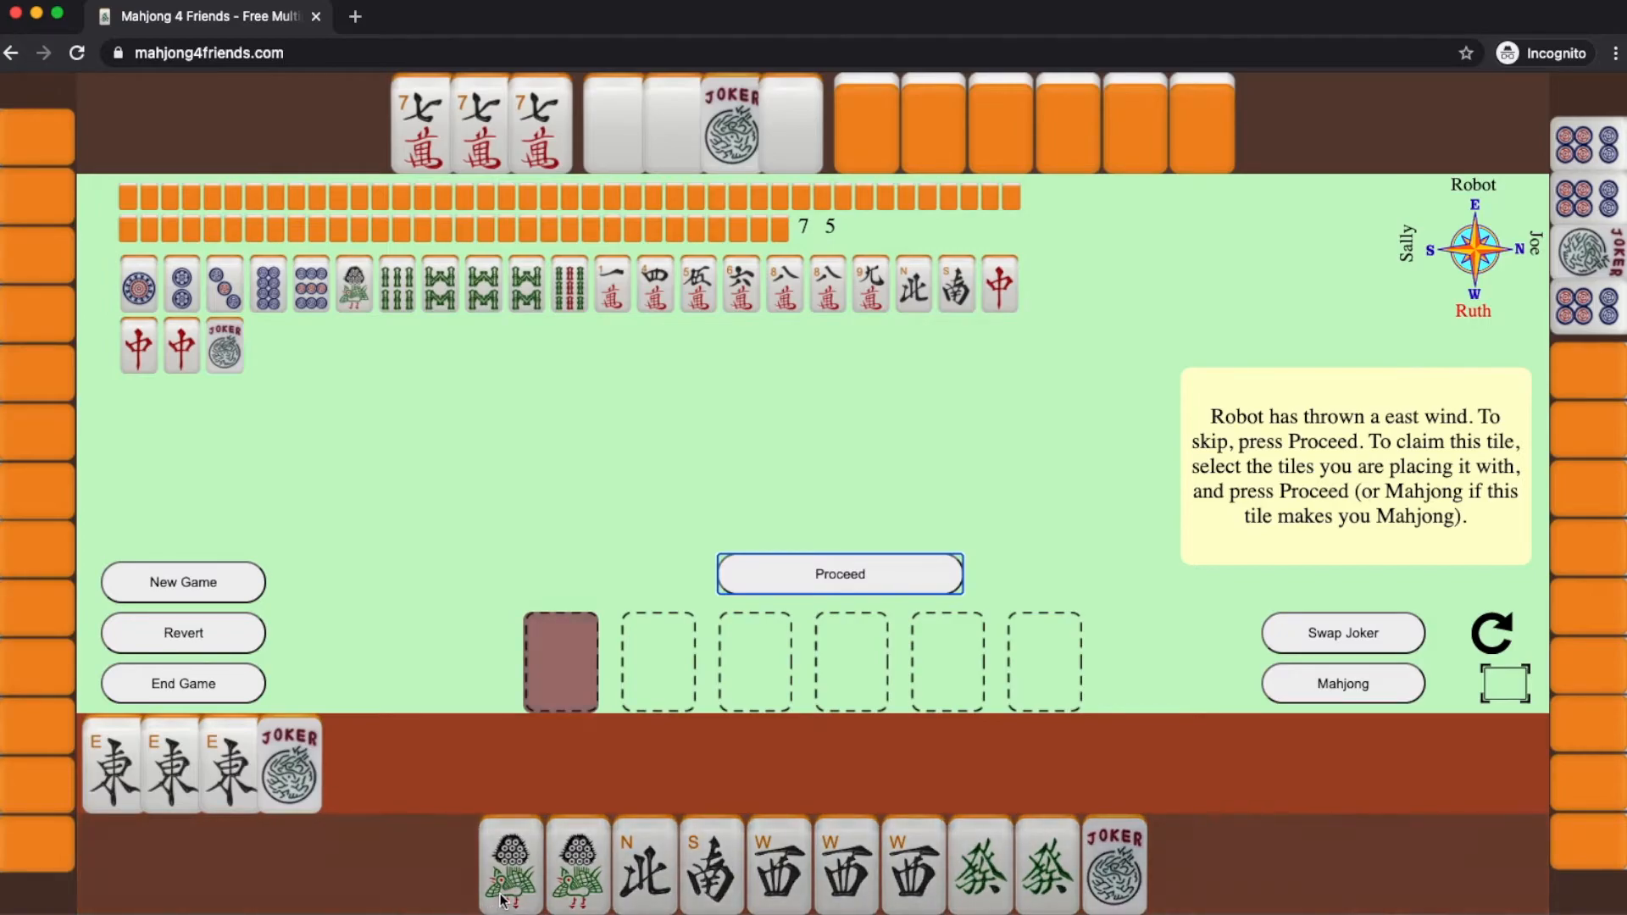
{"action": "left_click", "coordinate": [510, 864]}
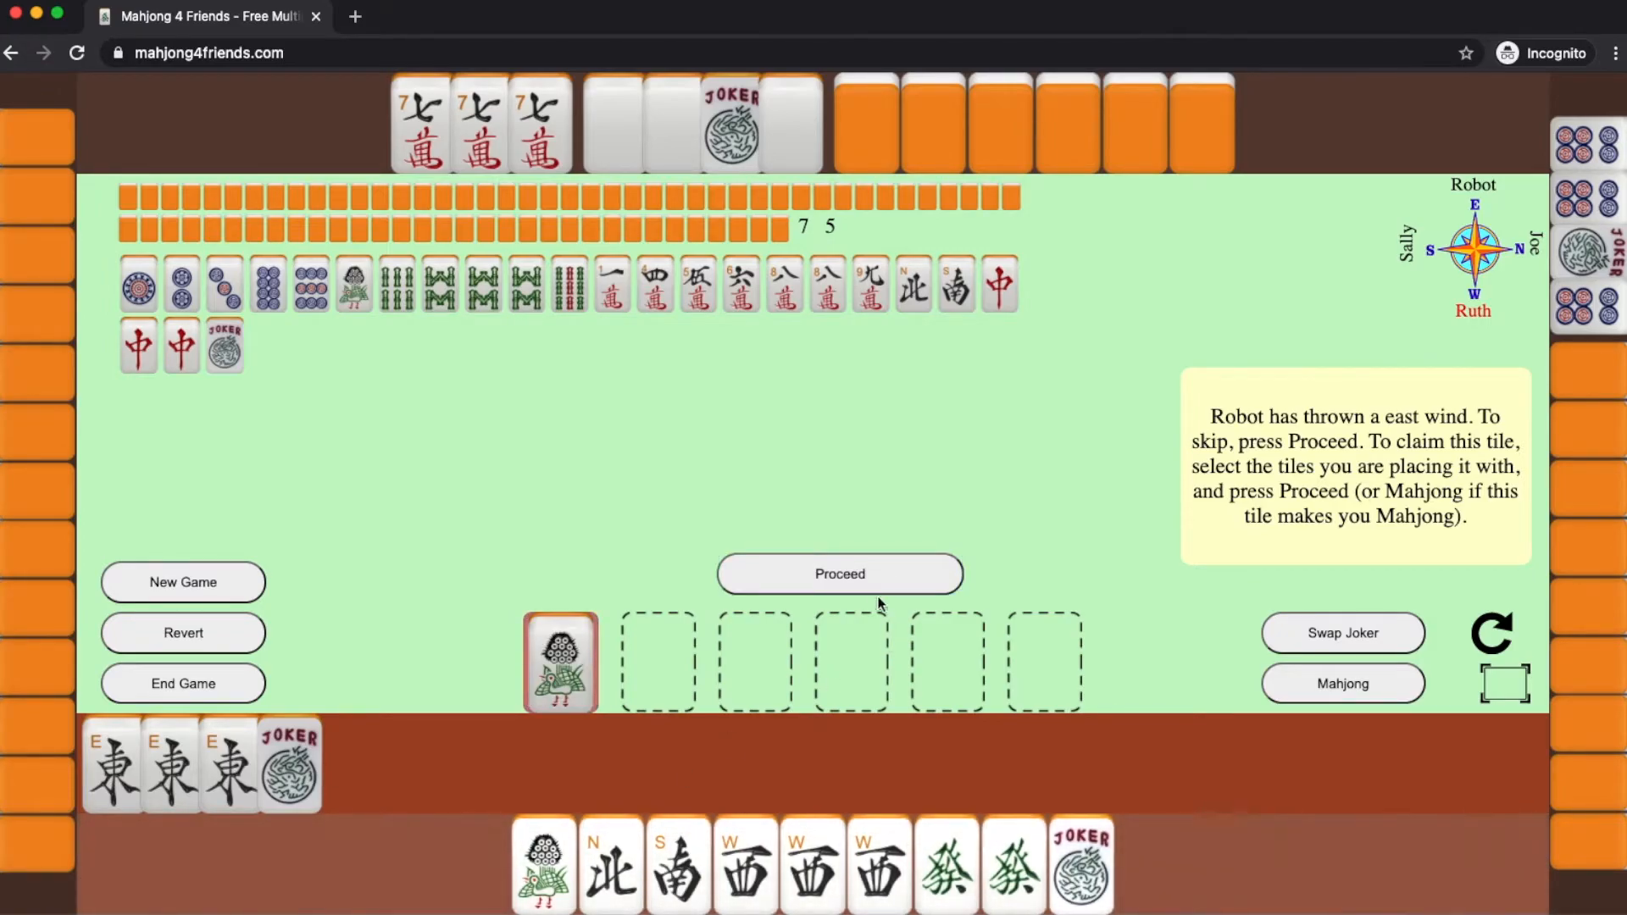
{"action": "left_click", "coordinate": [838, 574]}
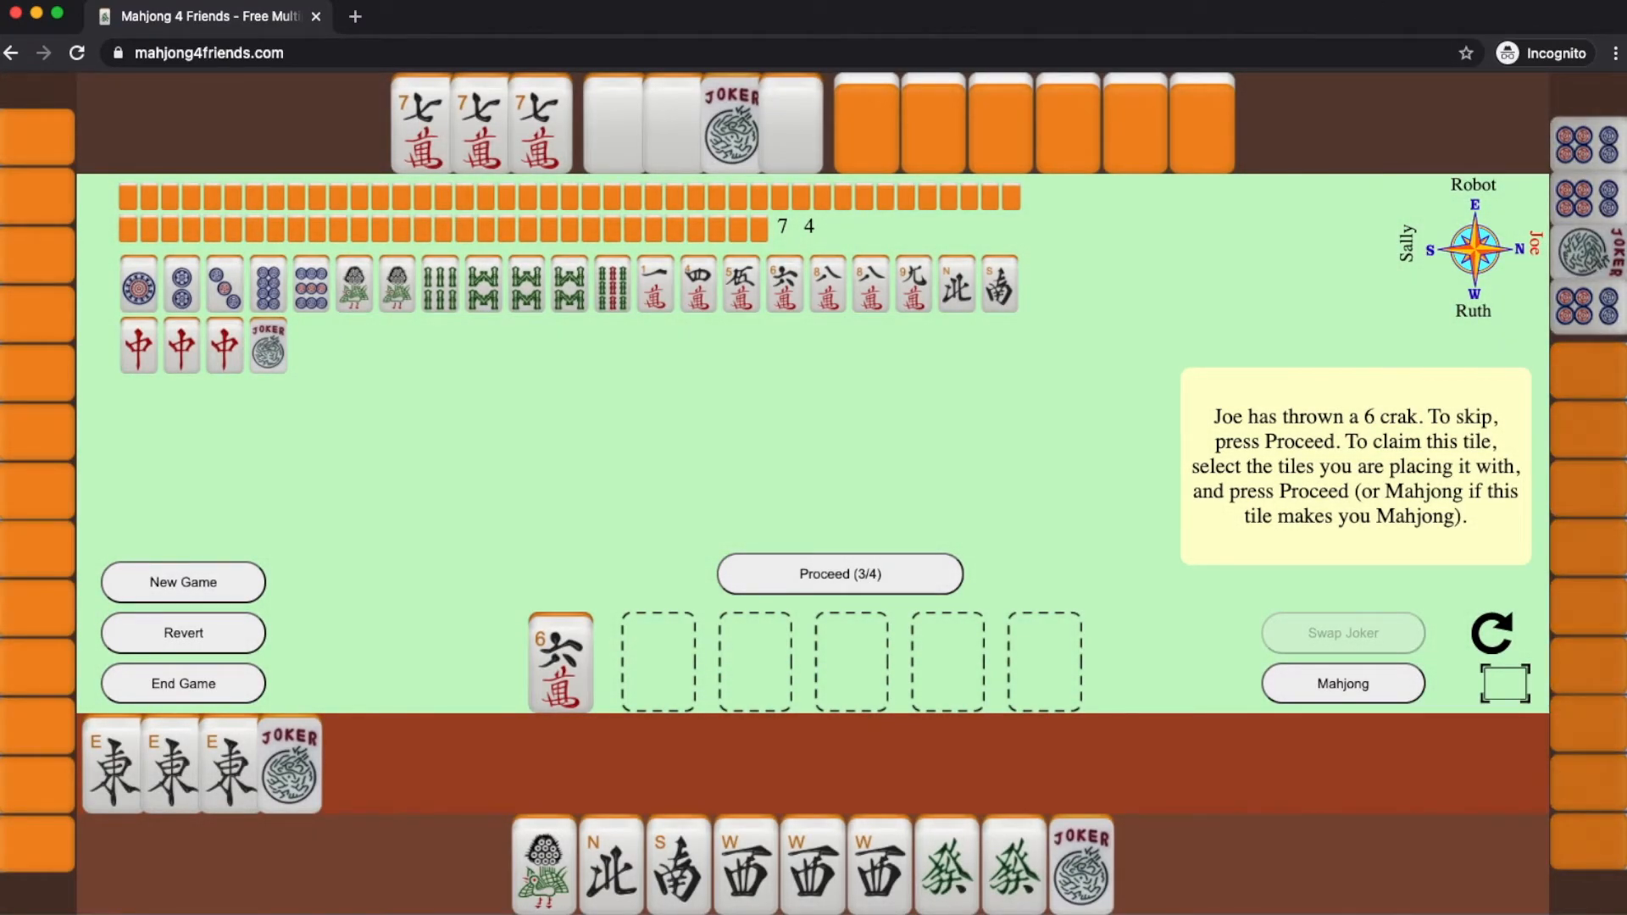
{"action": "left_click", "coordinate": [838, 574]}
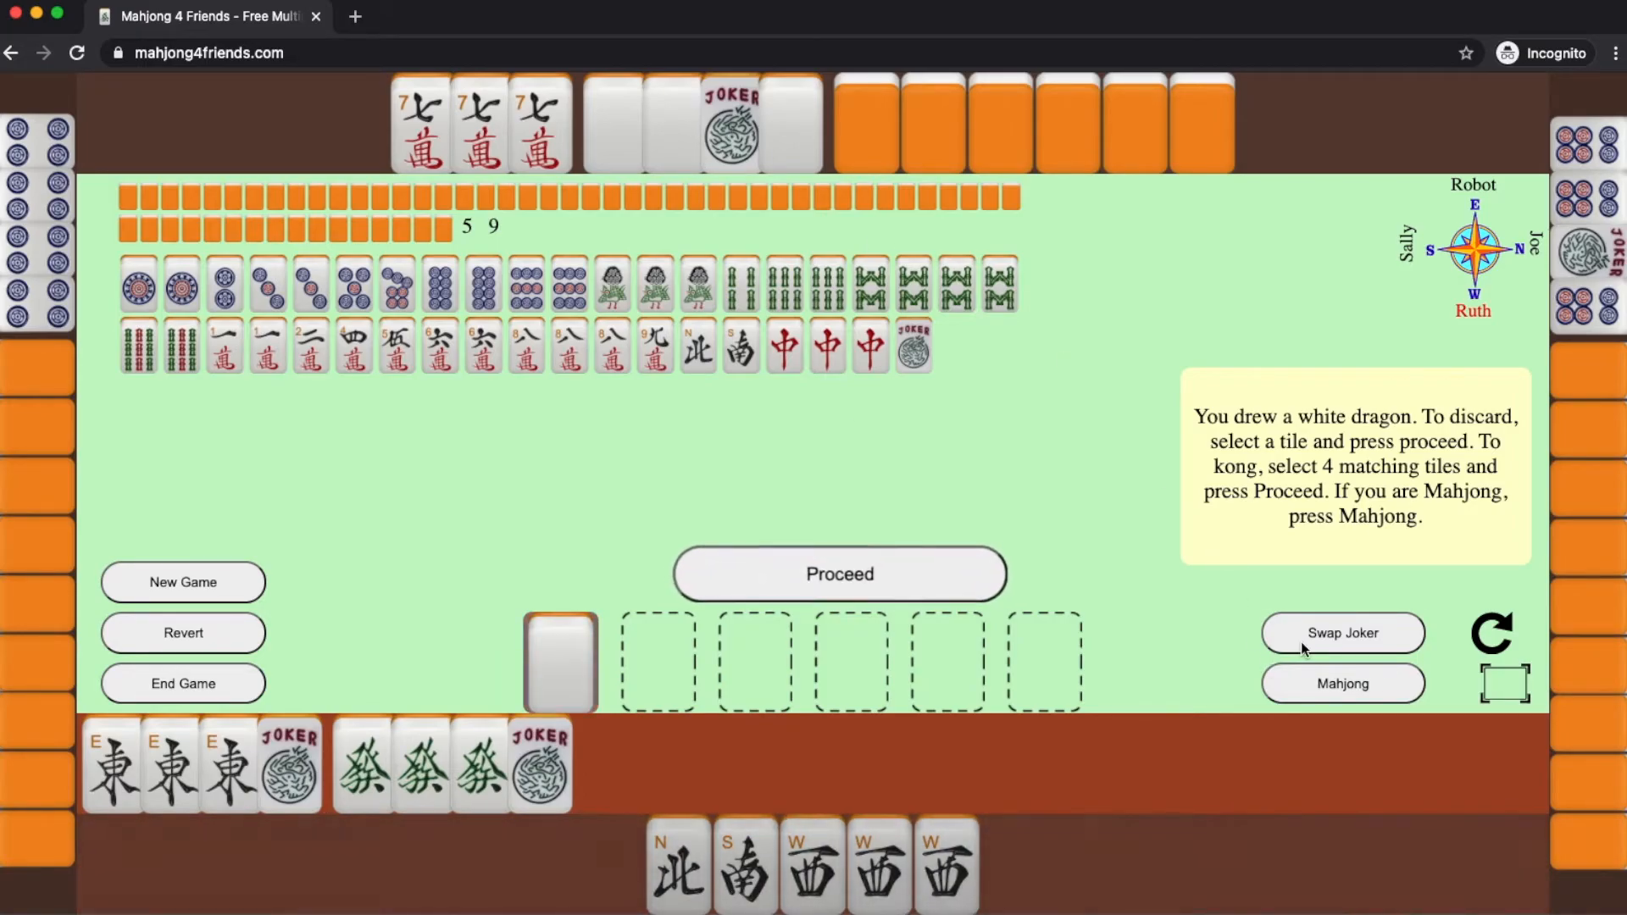
- Expose the green dragons with a joker and declare Sally's 25-point Mahjong
{"action": "left_click", "coordinate": [1342, 633]}
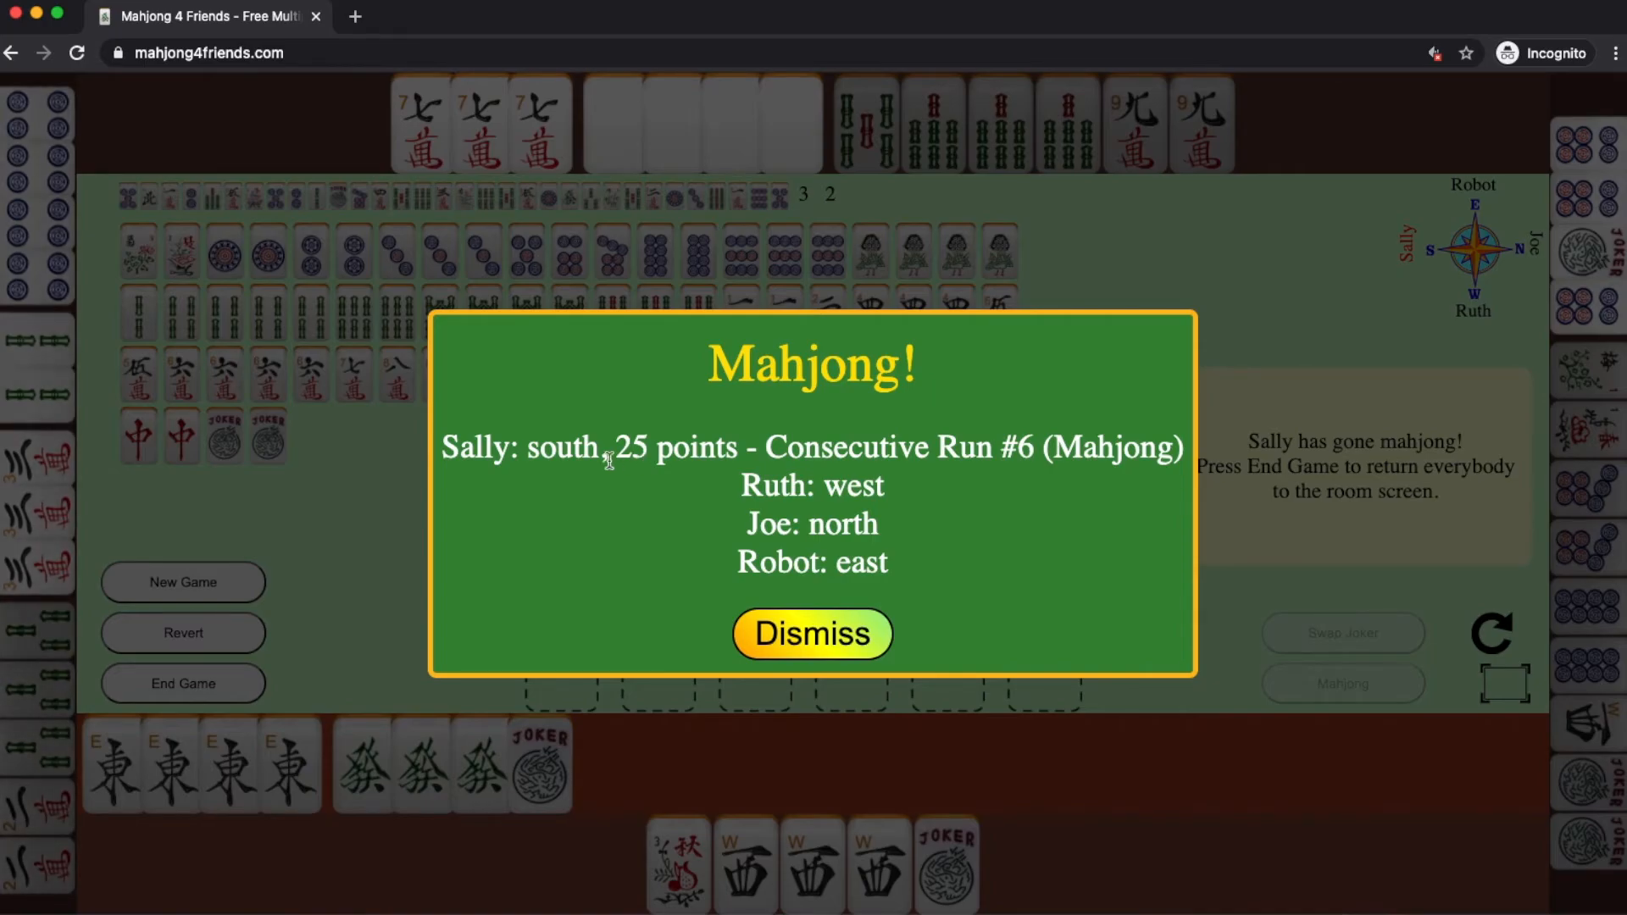
{"action": "mouse_move", "coordinate": [54, 727]}
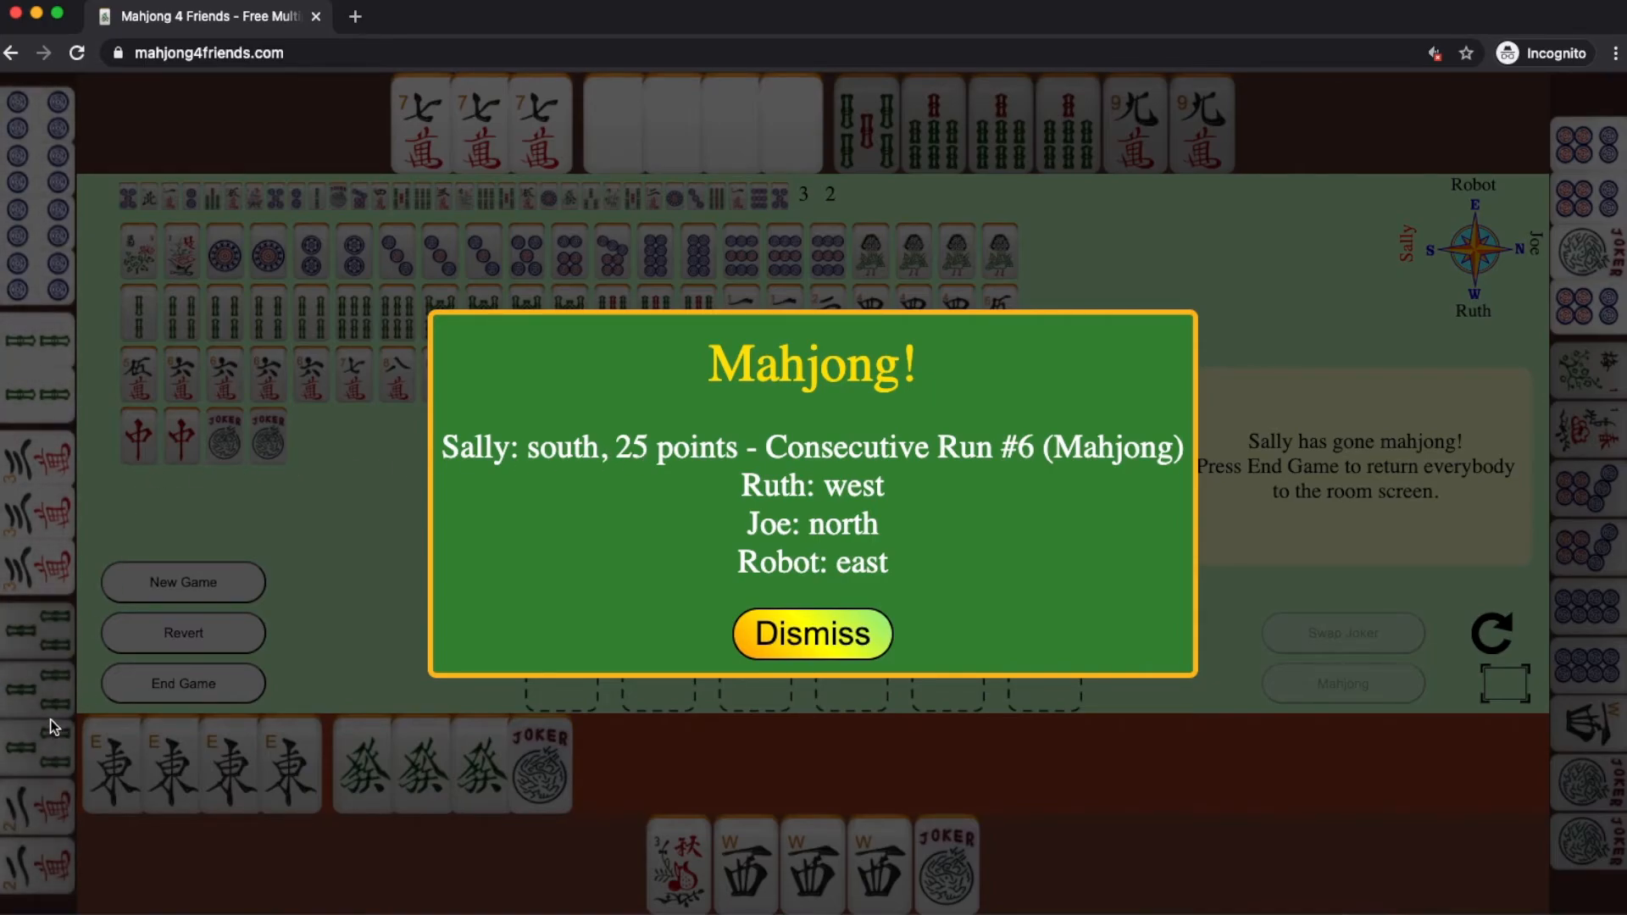
{"action": "mouse_move", "coordinate": [43, 442]}
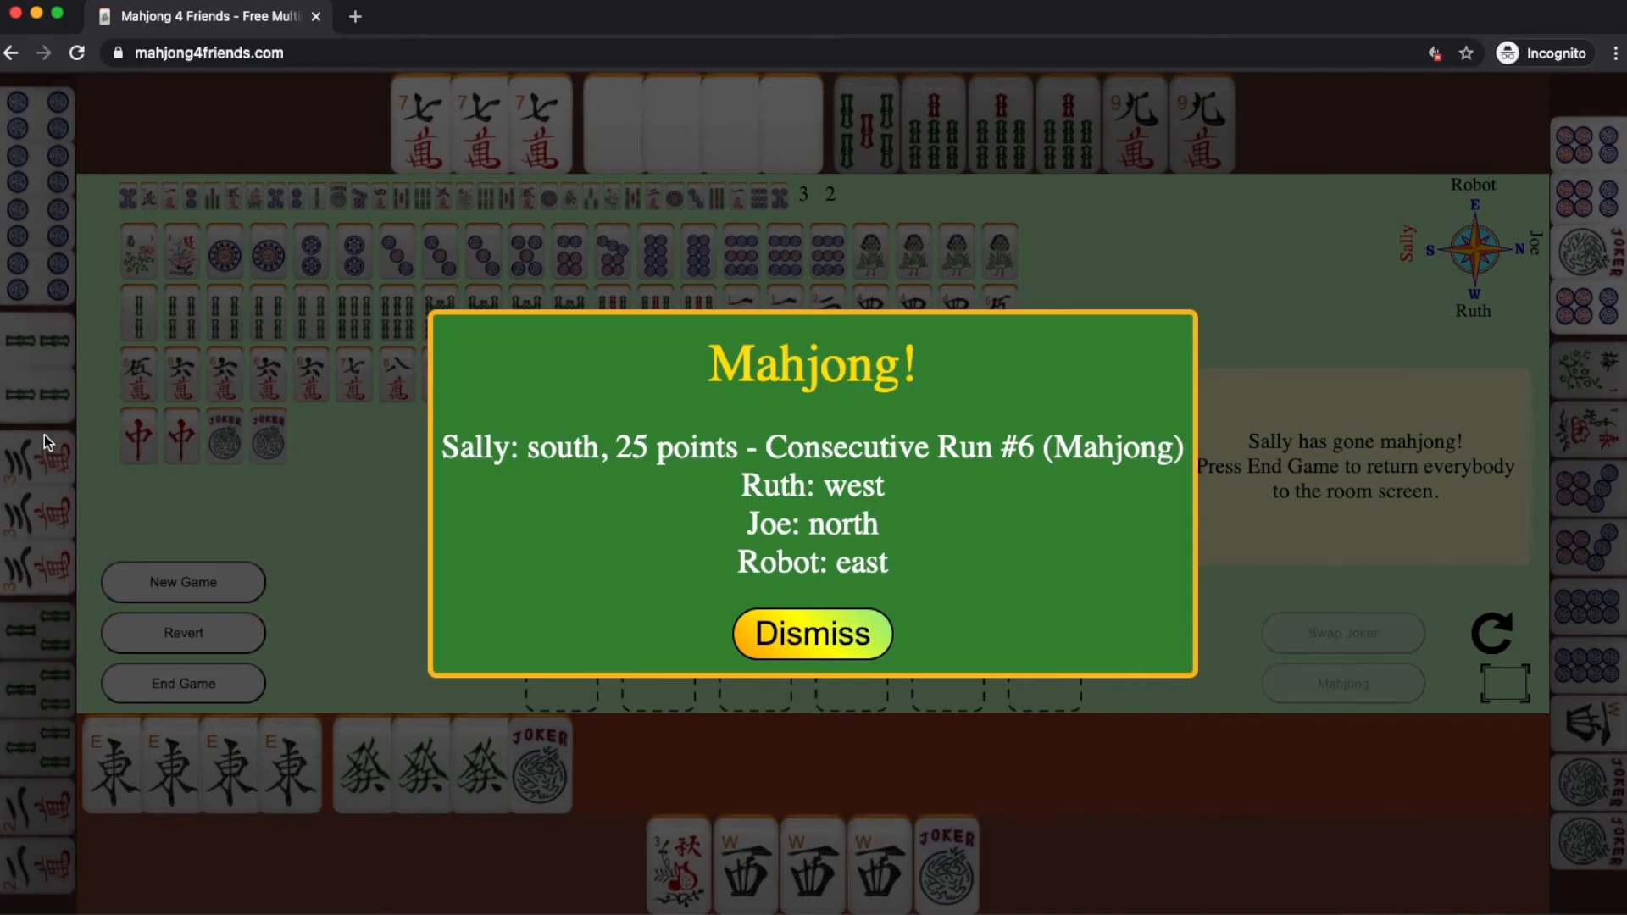
{"action": "mouse_move", "coordinate": [54, 437]}
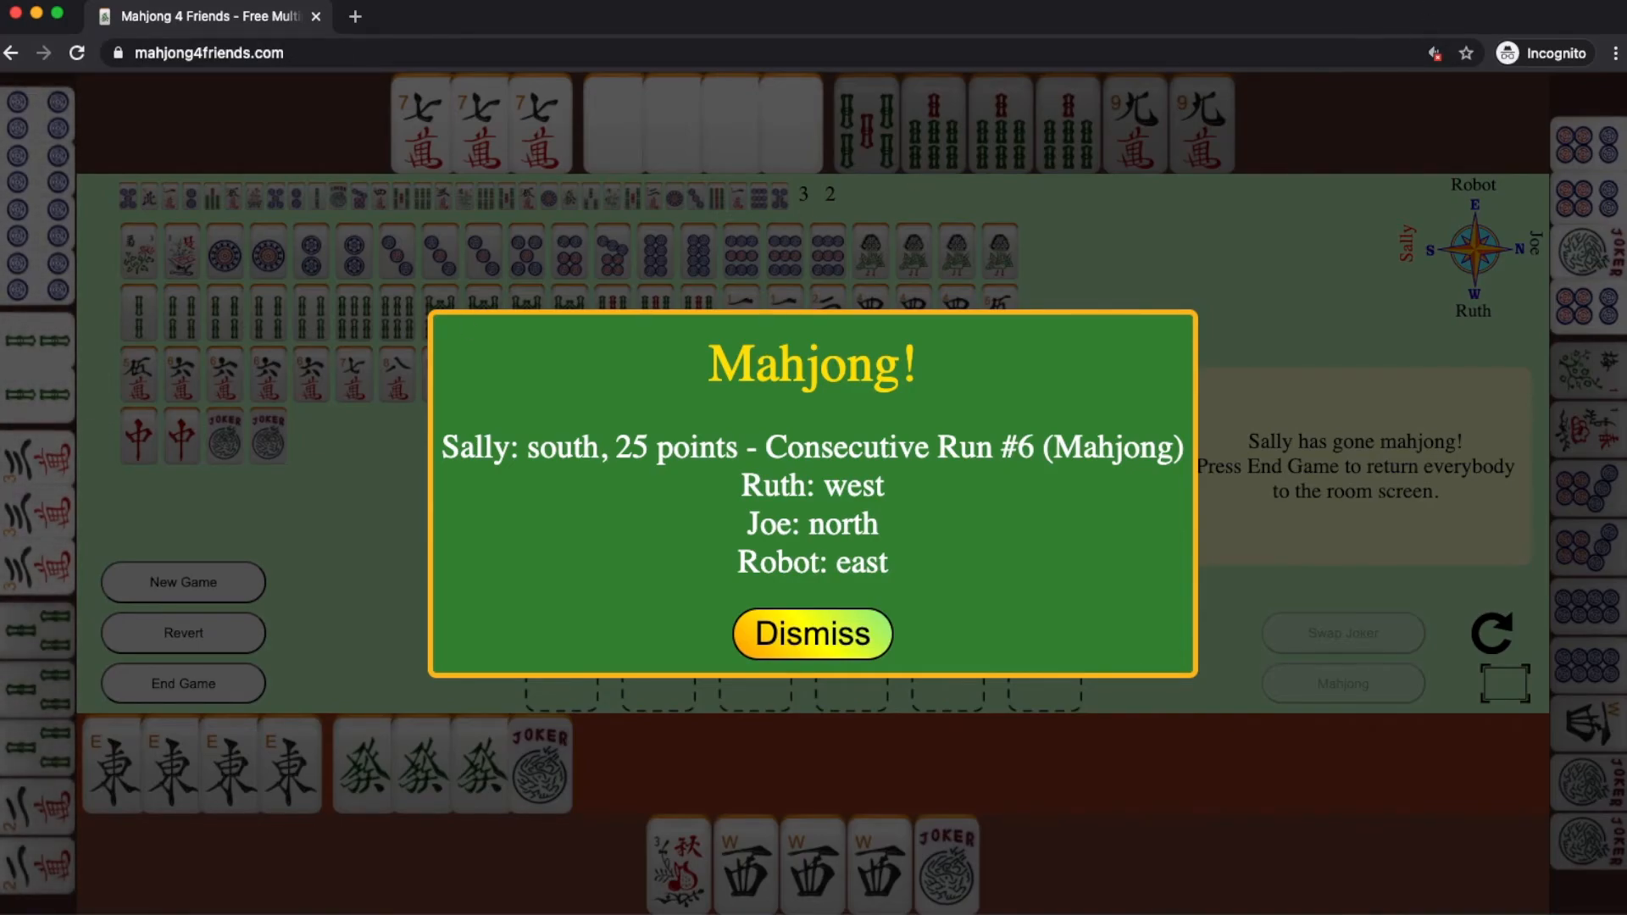
- Dismiss the Mahjong! results popup to show Sally's winning hand
{"action": "left_click", "coordinate": [812, 634]}
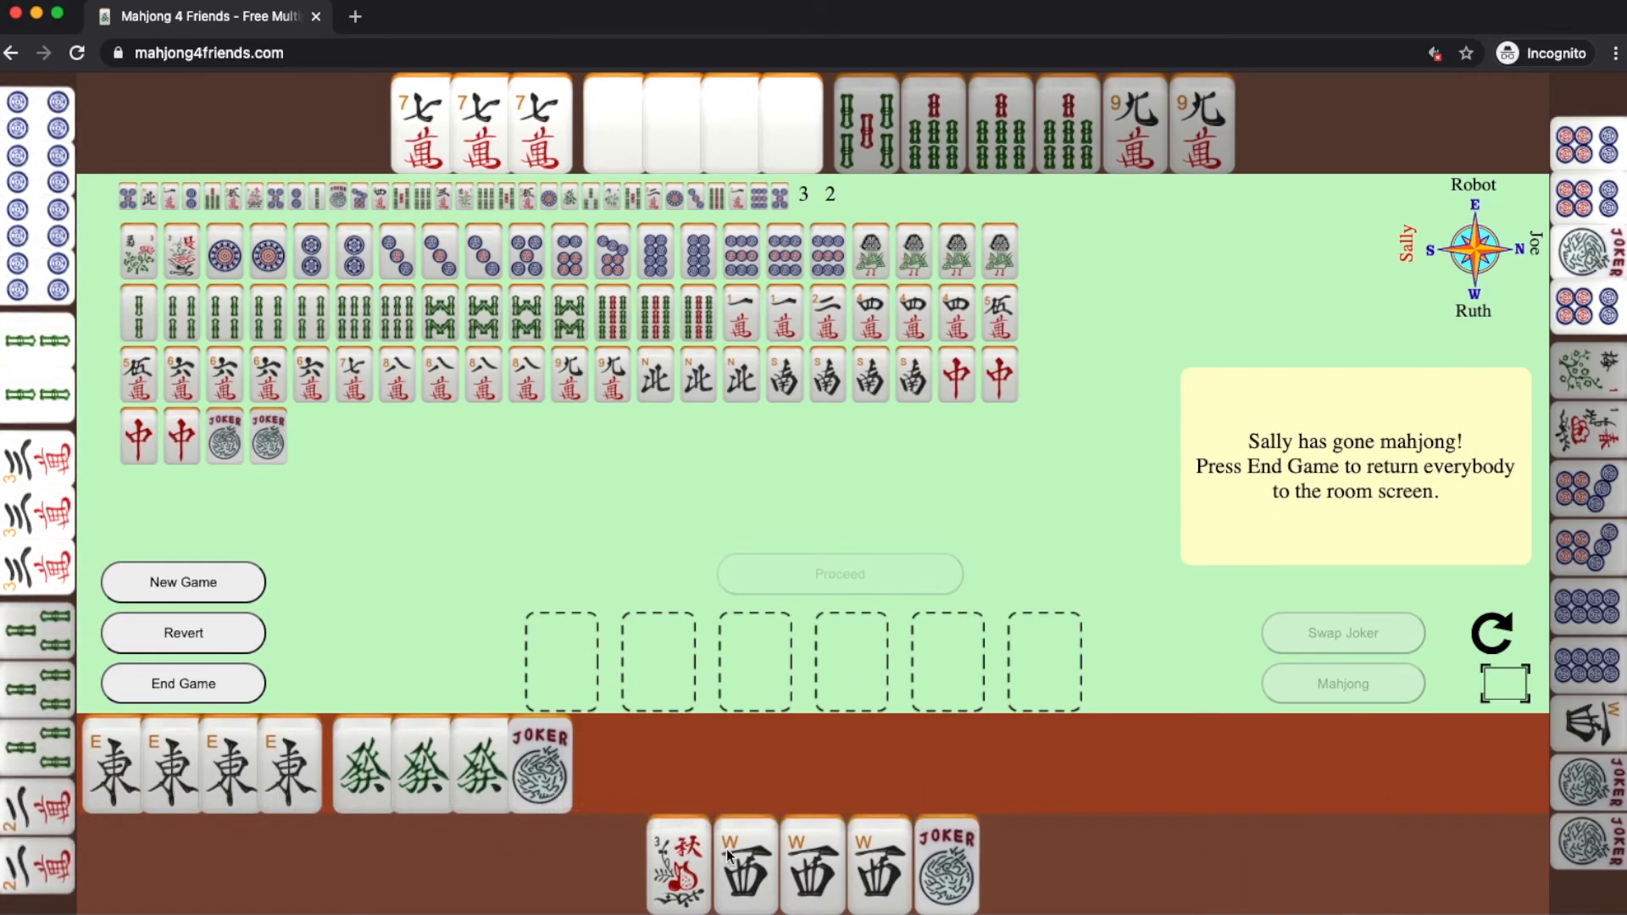
{"action": "mouse_move", "coordinate": [745, 861]}
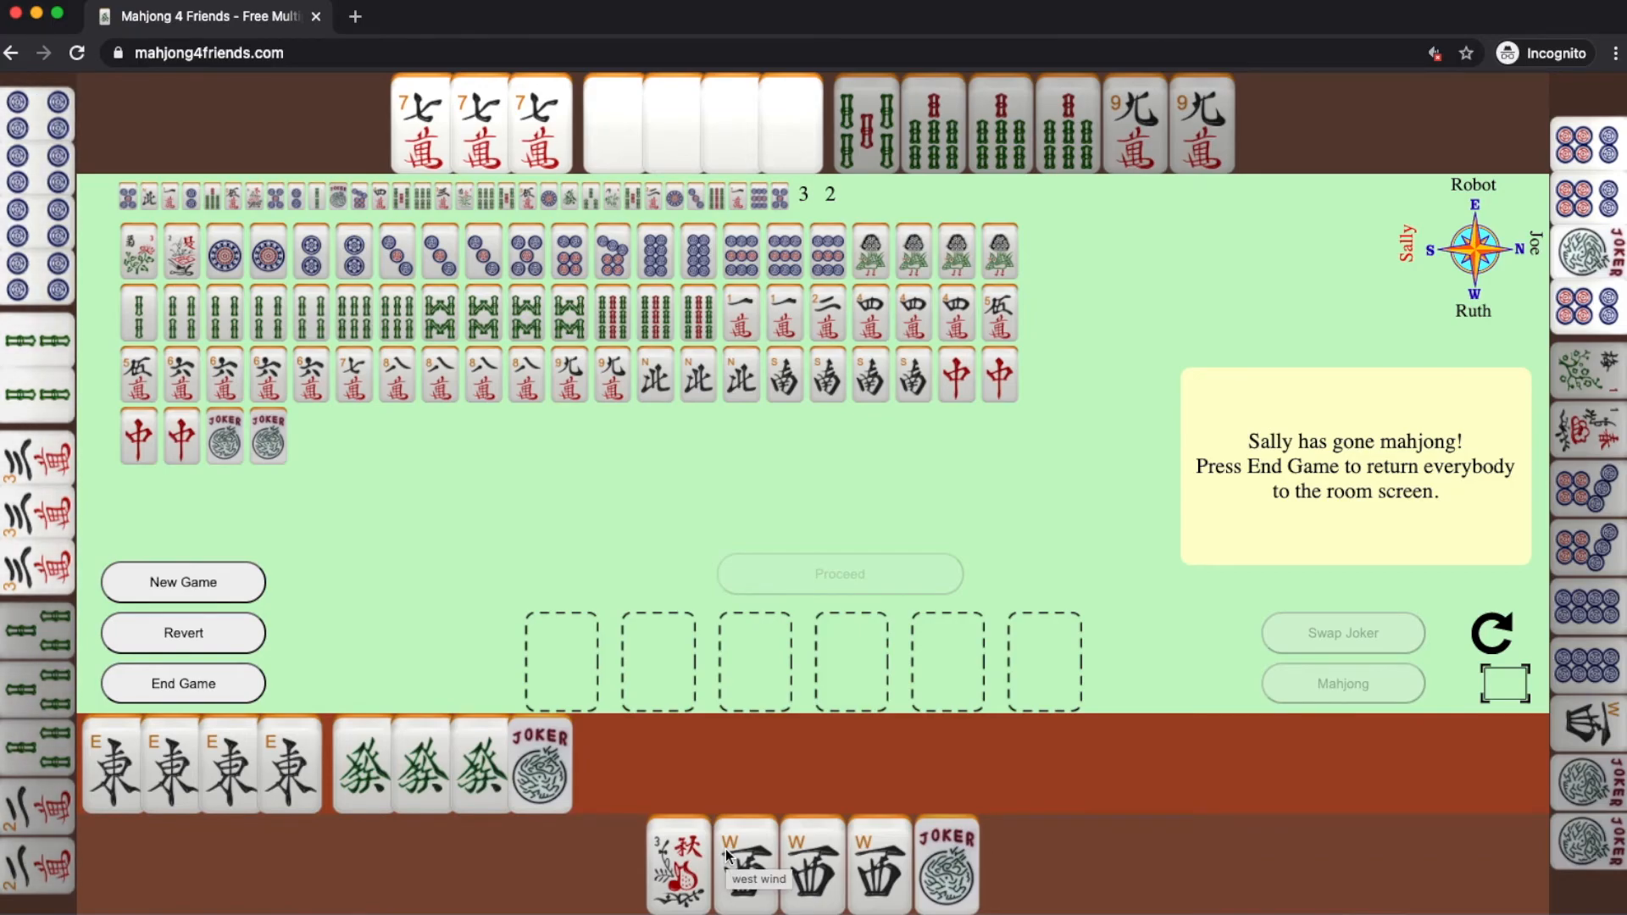